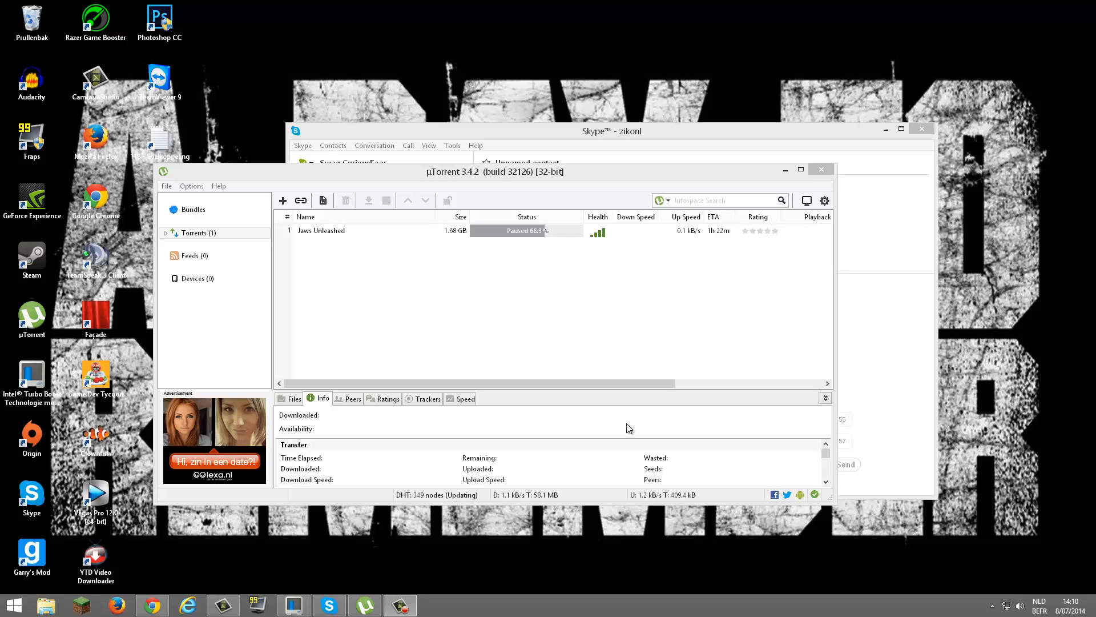
{"action": "mouse_move", "coordinate": [797, 430]}
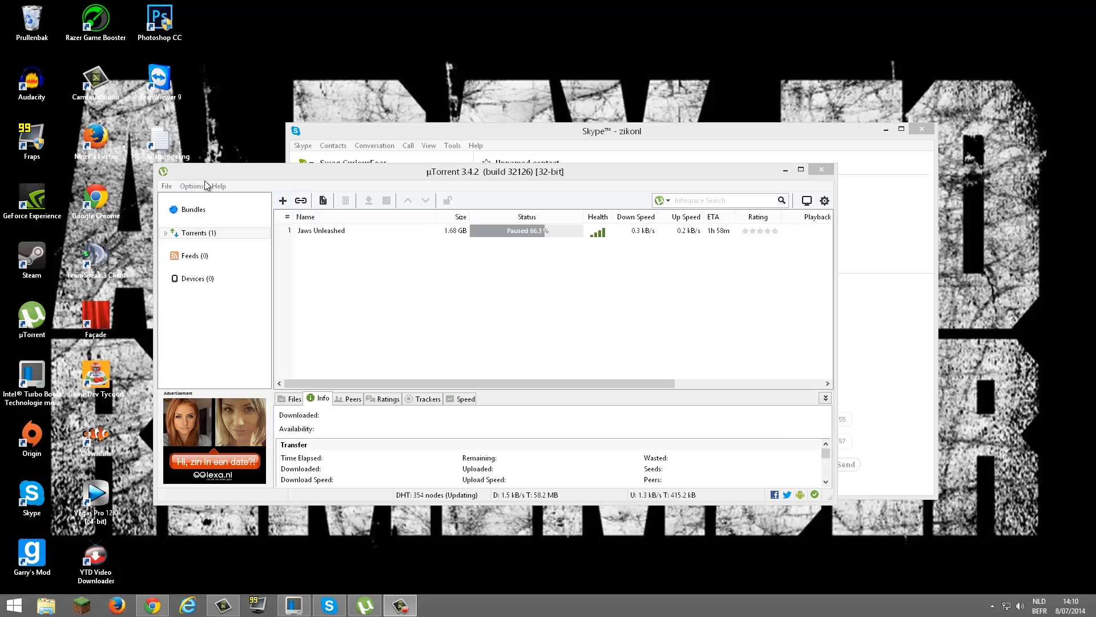
Open the Options menu in uTorrent's menu bar to reveal Preferences.
{"action": "left_click", "coordinate": [190, 185]}
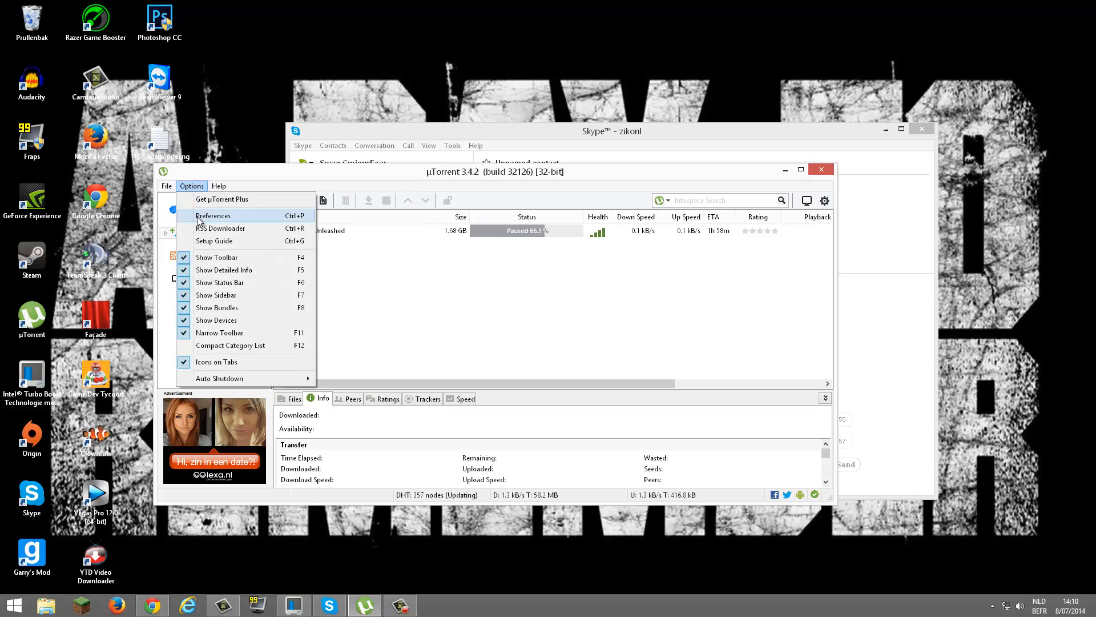
Open Preferences on the Connection page: listening port 53906, UPnP and NAT-PMP enabled.
{"action": "left_click", "coordinate": [213, 215]}
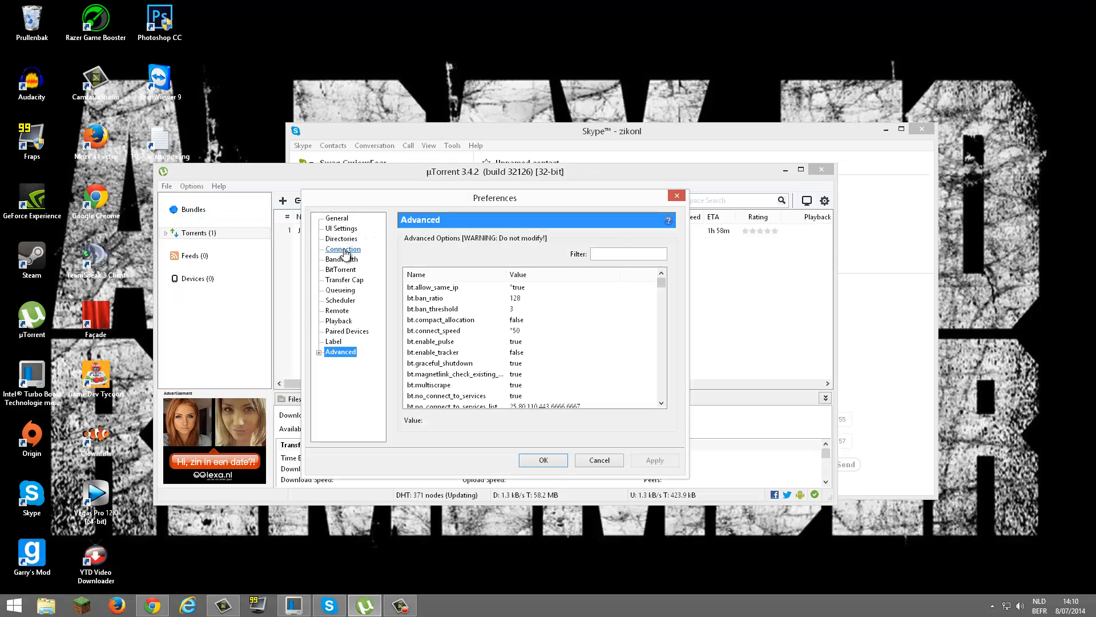
{"action": "left_click", "coordinate": [342, 249]}
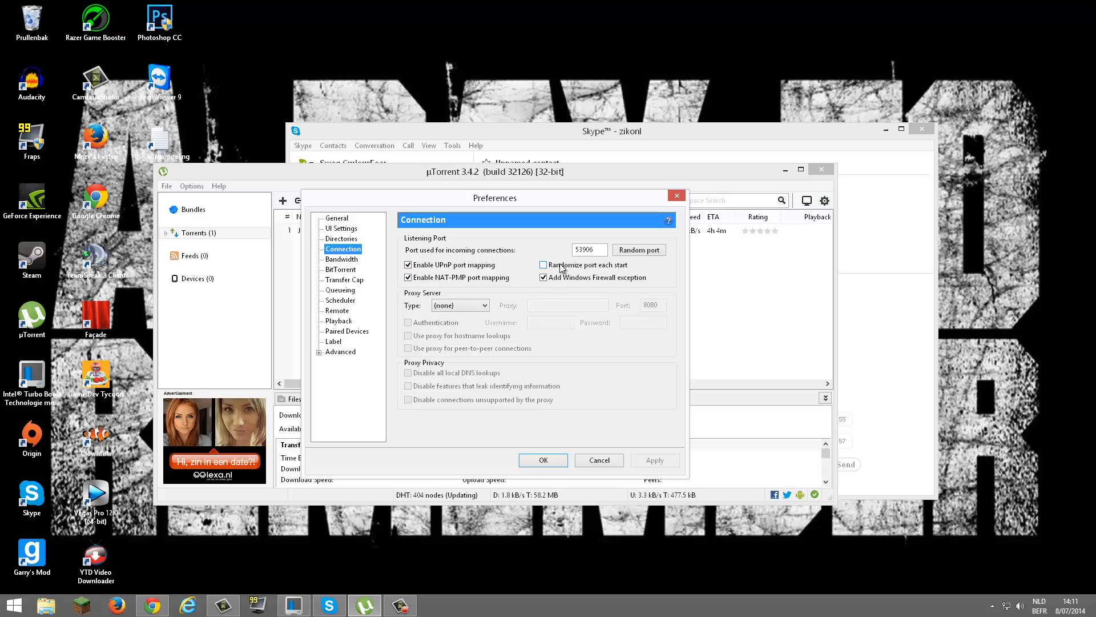
{"action": "left_click", "coordinate": [543, 264]}
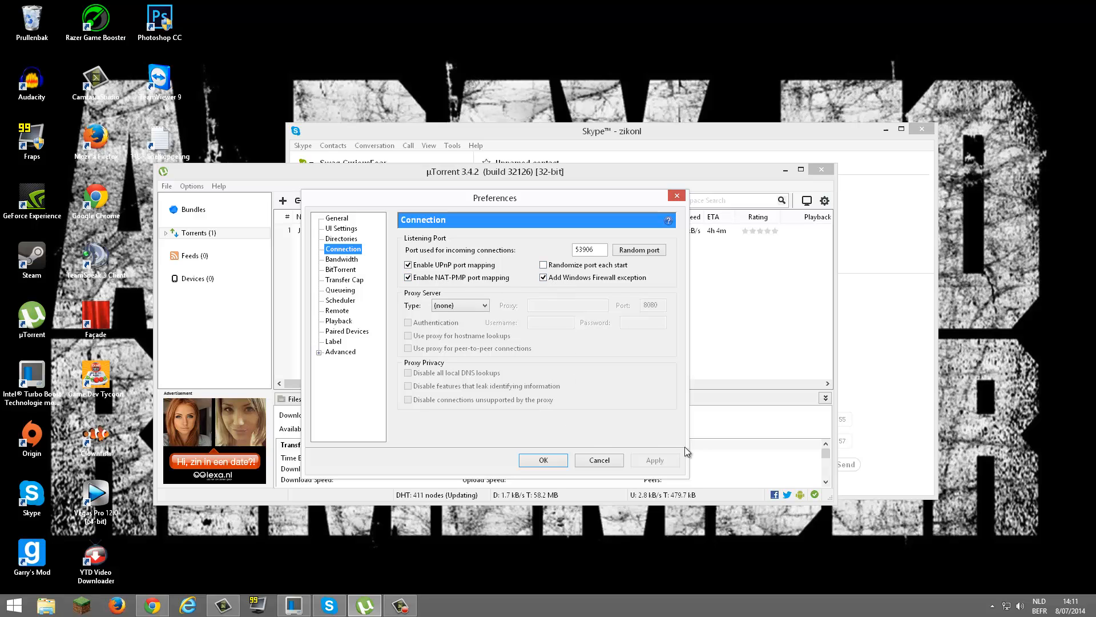
{"action": "mouse_move", "coordinate": [304, 253]}
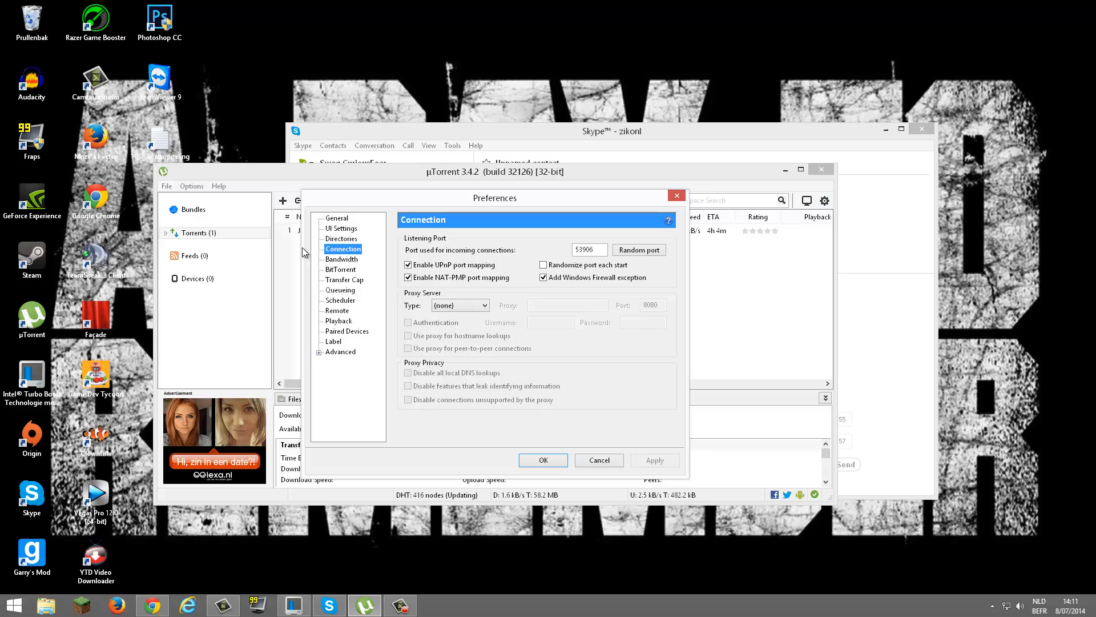
Review Bandwidth: unlimited rates, 2329 connections, 1890 peers, 4 upload slots; then view BitTorrent settings.
{"action": "left_click", "coordinate": [342, 259]}
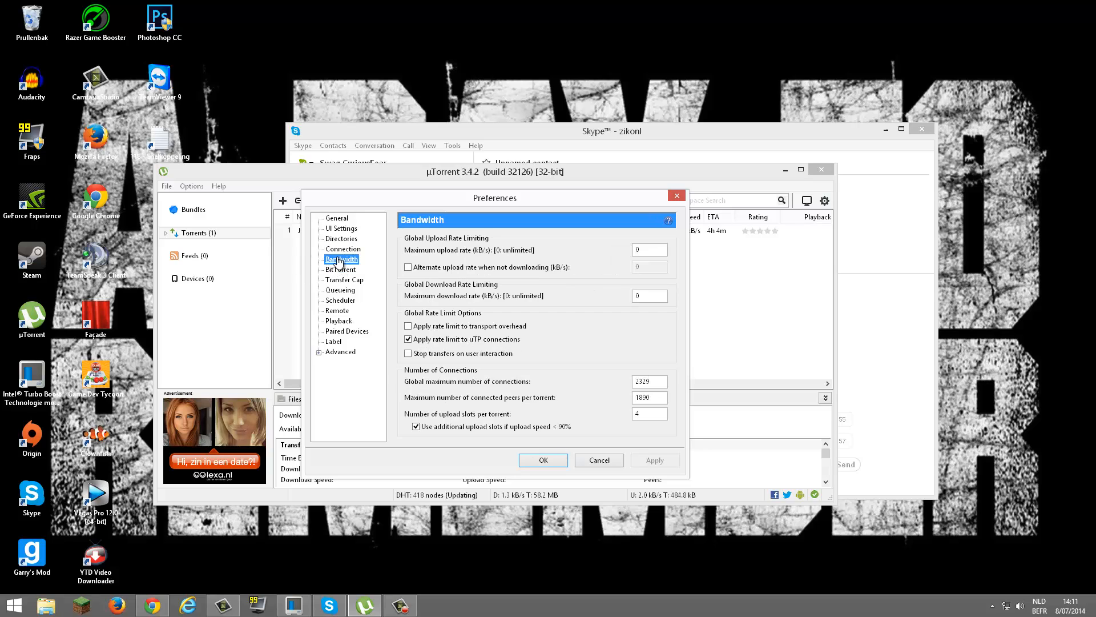
{"action": "left_click", "coordinate": [647, 249]}
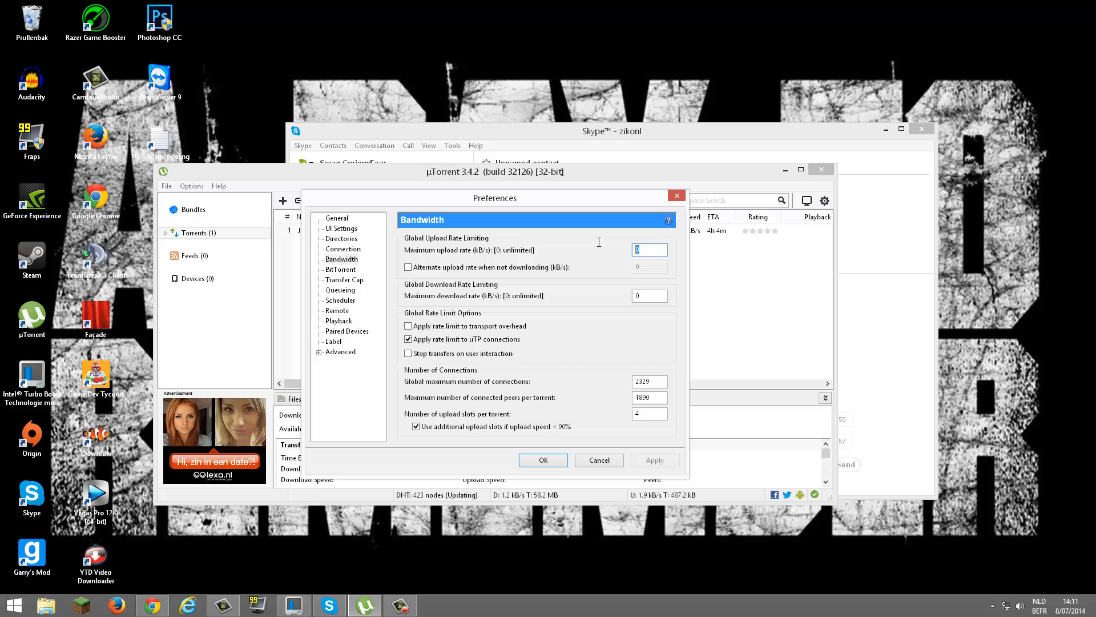
{"action": "left_click", "coordinate": [648, 295]}
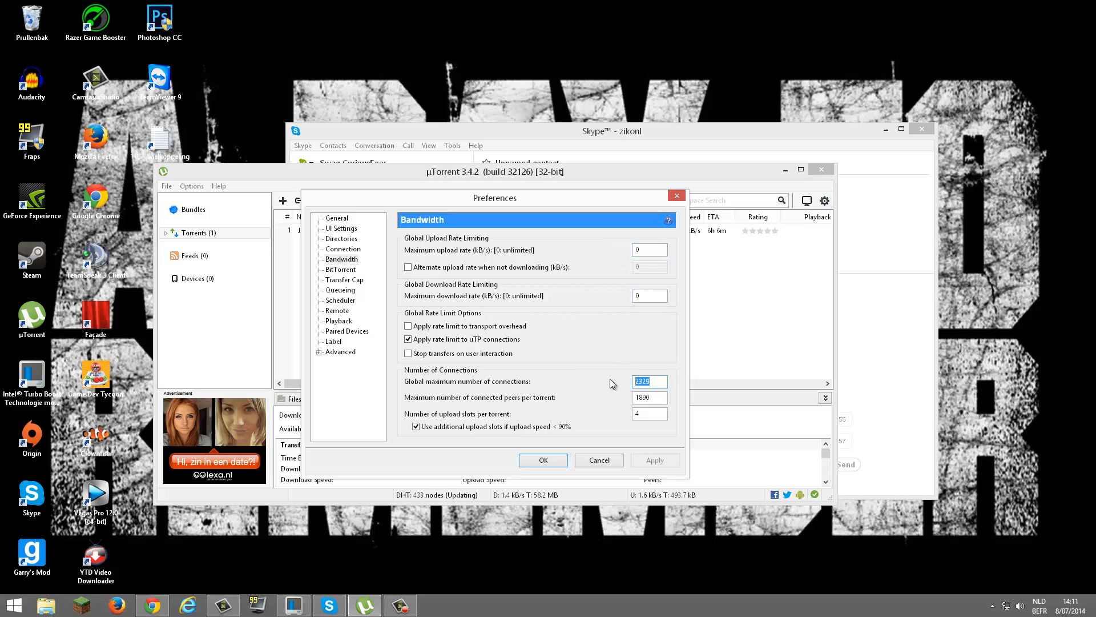
{"action": "left_click", "coordinate": [648, 398]}
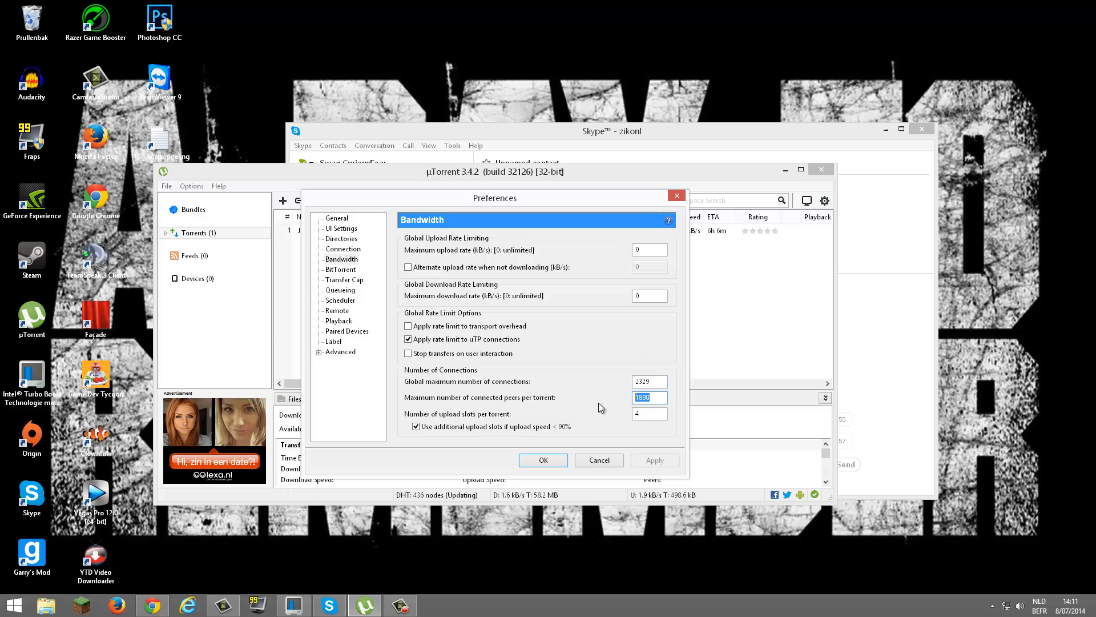
{"action": "left_click", "coordinate": [649, 413]}
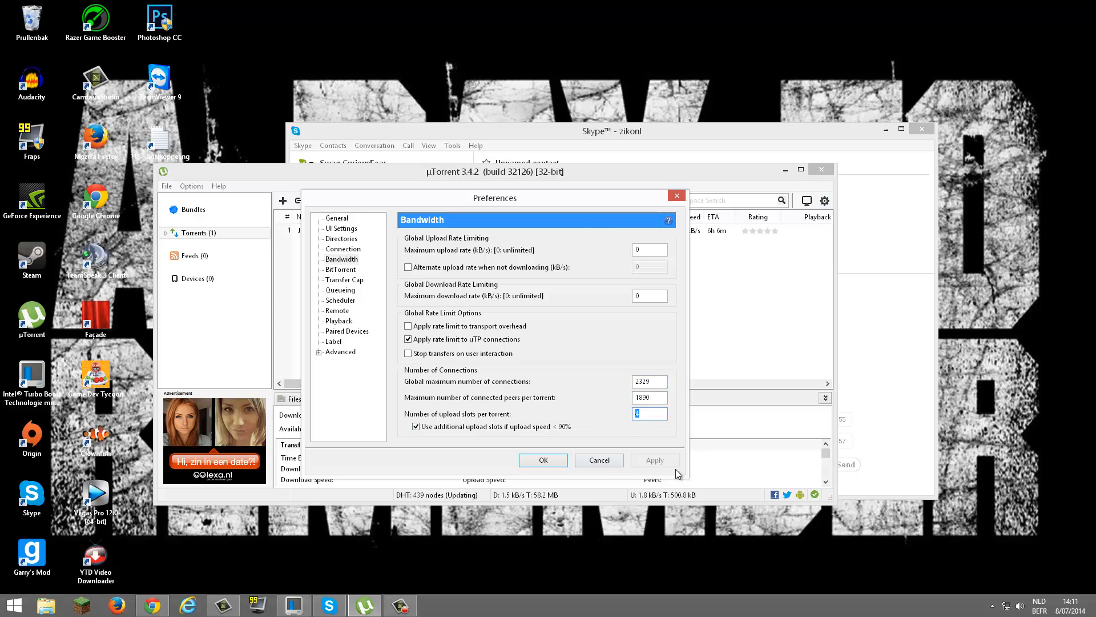
{"action": "left_click", "coordinate": [341, 269]}
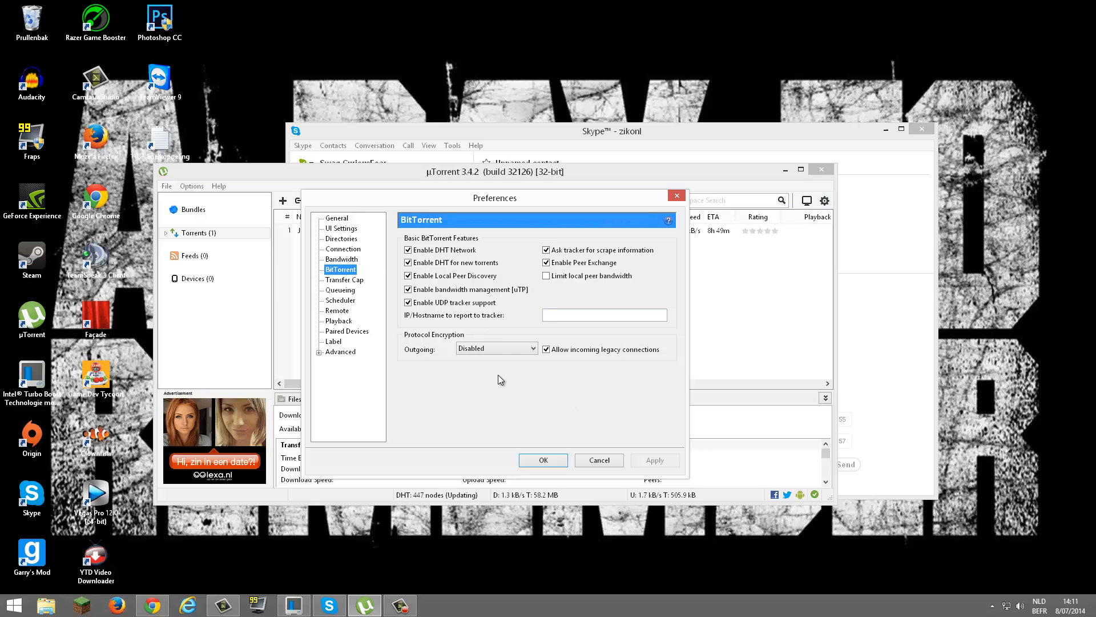
{"action": "mouse_move", "coordinate": [500, 336]}
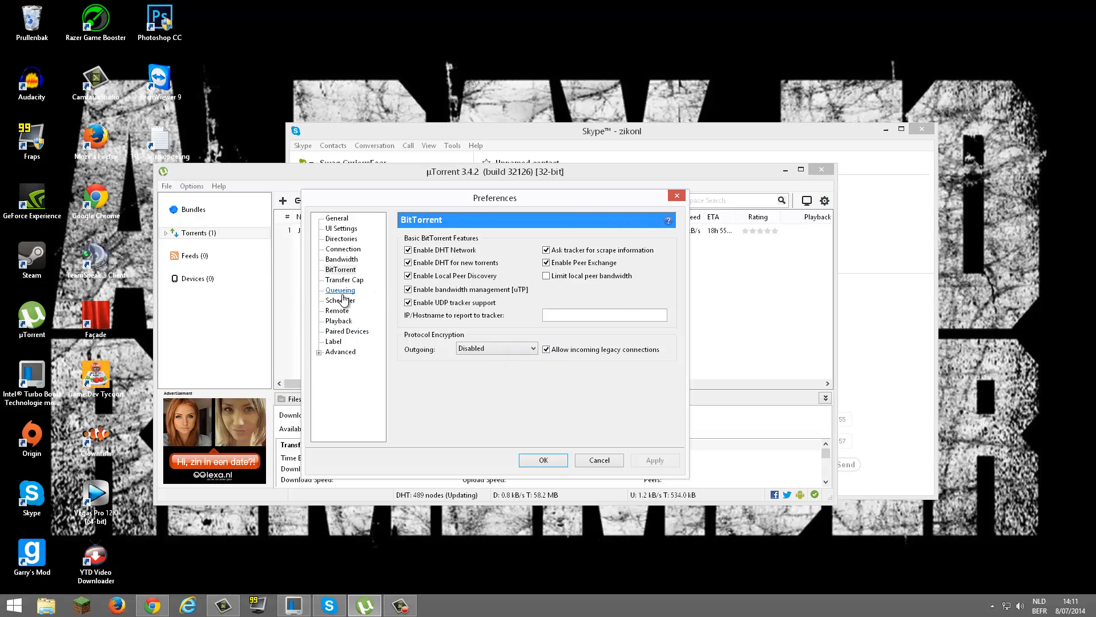
Check Queueing limits of 3 active torrents and 3 downloads, then expand Advanced.
{"action": "left_click", "coordinate": [340, 289]}
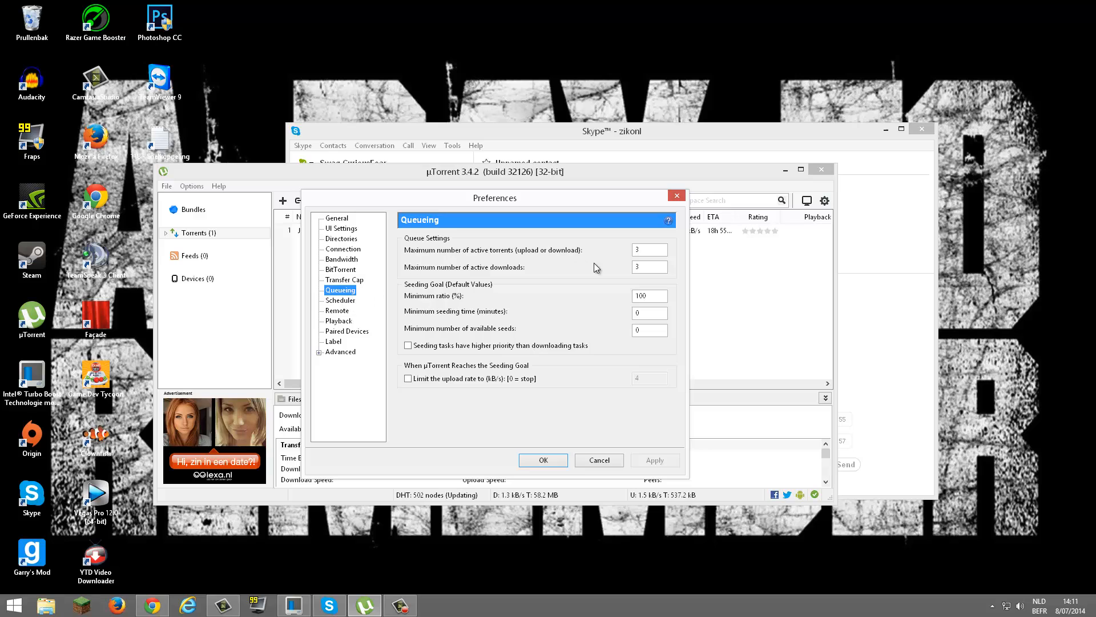
{"action": "left_click", "coordinate": [648, 250]}
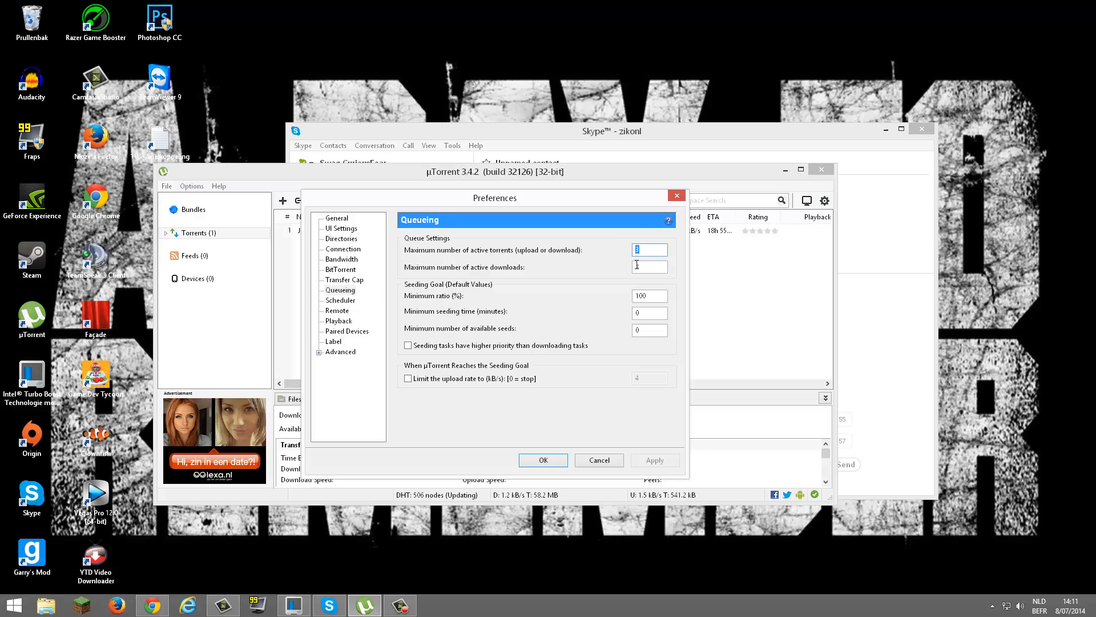
{"action": "left_click", "coordinate": [649, 267]}
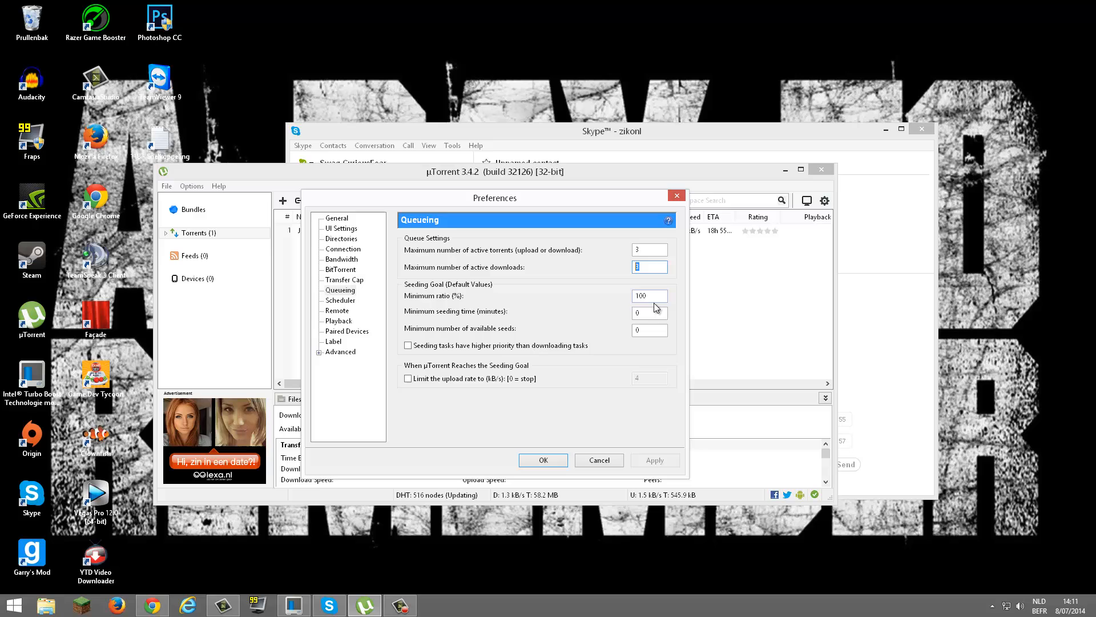
{"action": "left_click", "coordinate": [648, 296]}
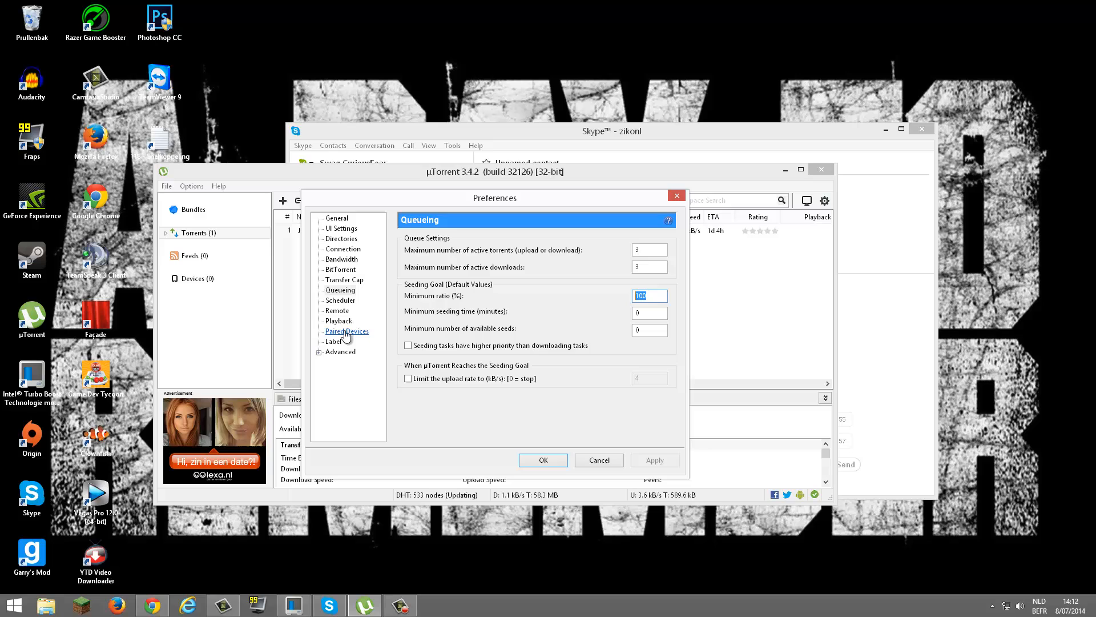
{"action": "left_click", "coordinate": [321, 351]}
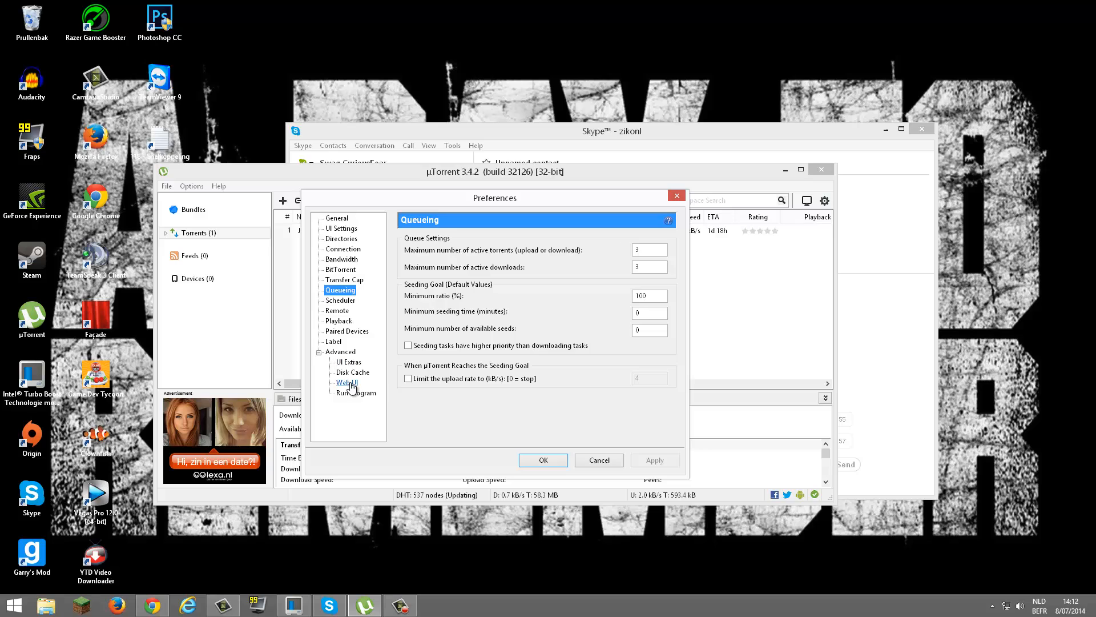
View Disk Cache settings with automatic sizing and write and read caching enabled.
{"action": "left_click", "coordinate": [351, 372]}
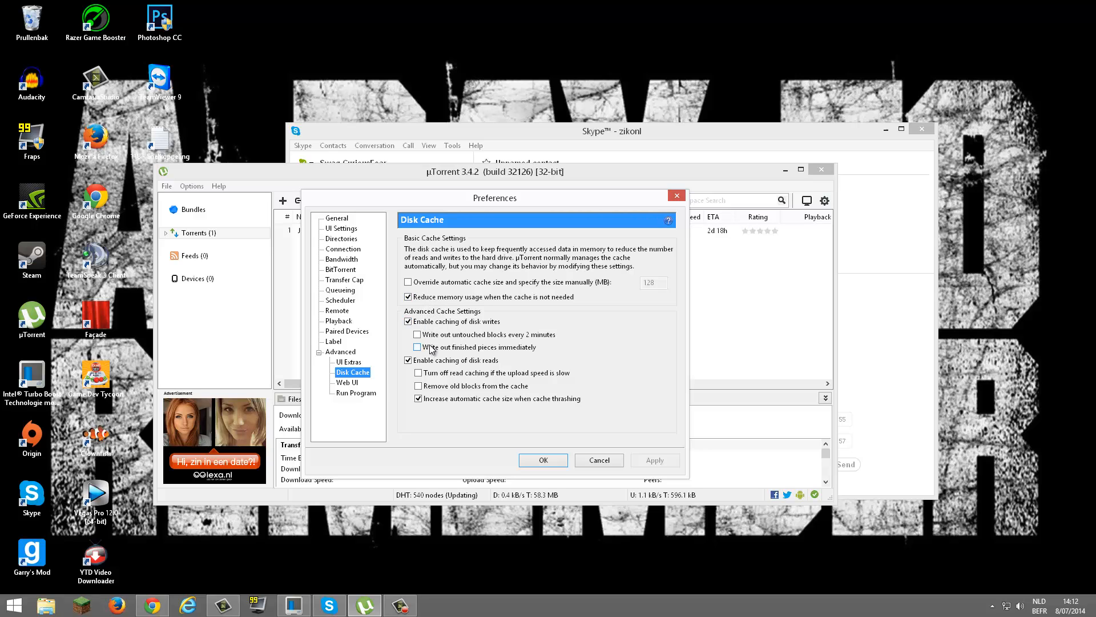
{"action": "left_click", "coordinate": [418, 346]}
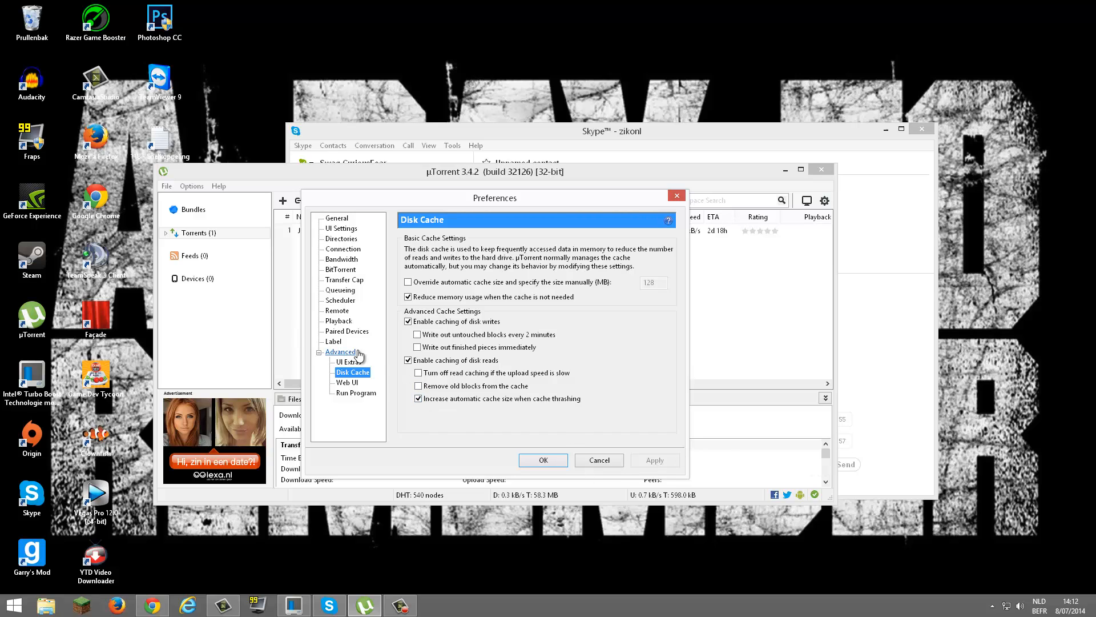
{"action": "left_click", "coordinate": [340, 351]}
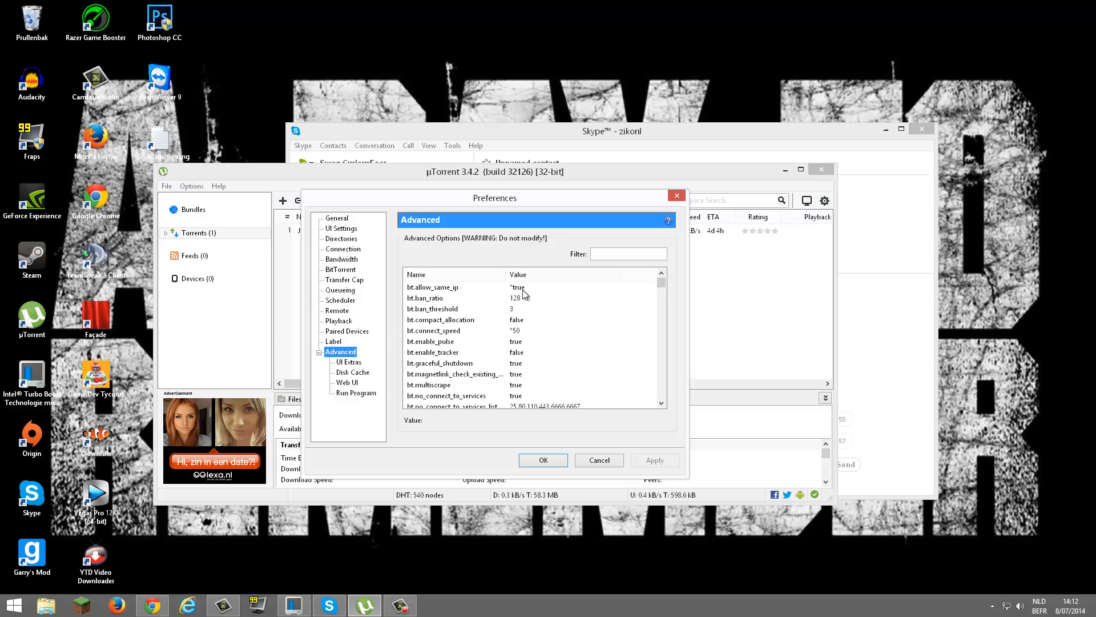
{"action": "left_click", "coordinate": [433, 287]}
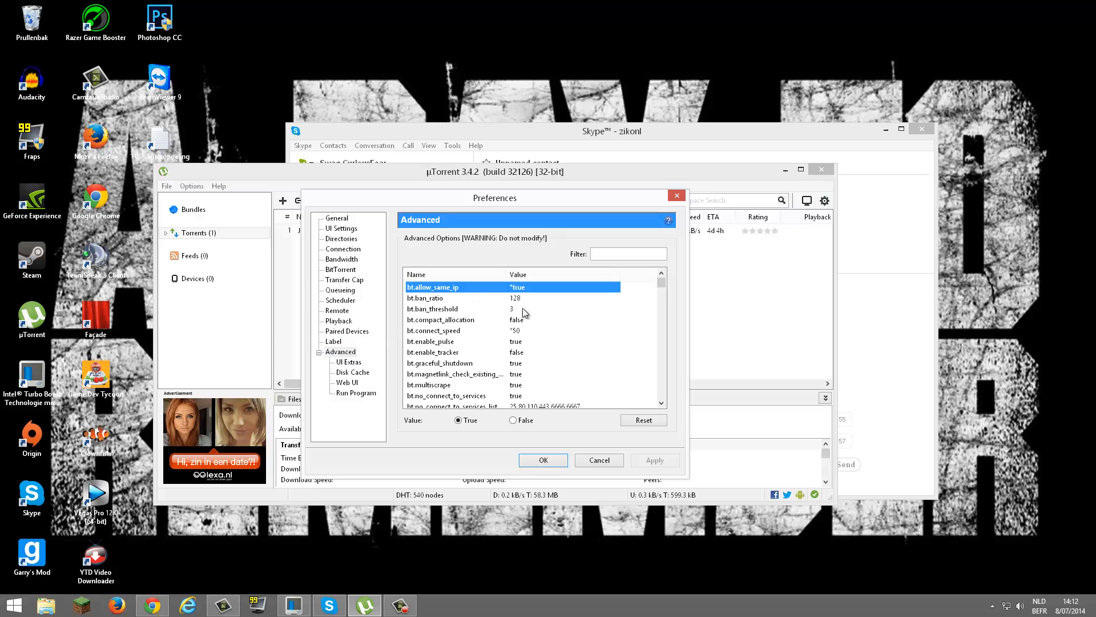
{"action": "mouse_move", "coordinate": [514, 352]}
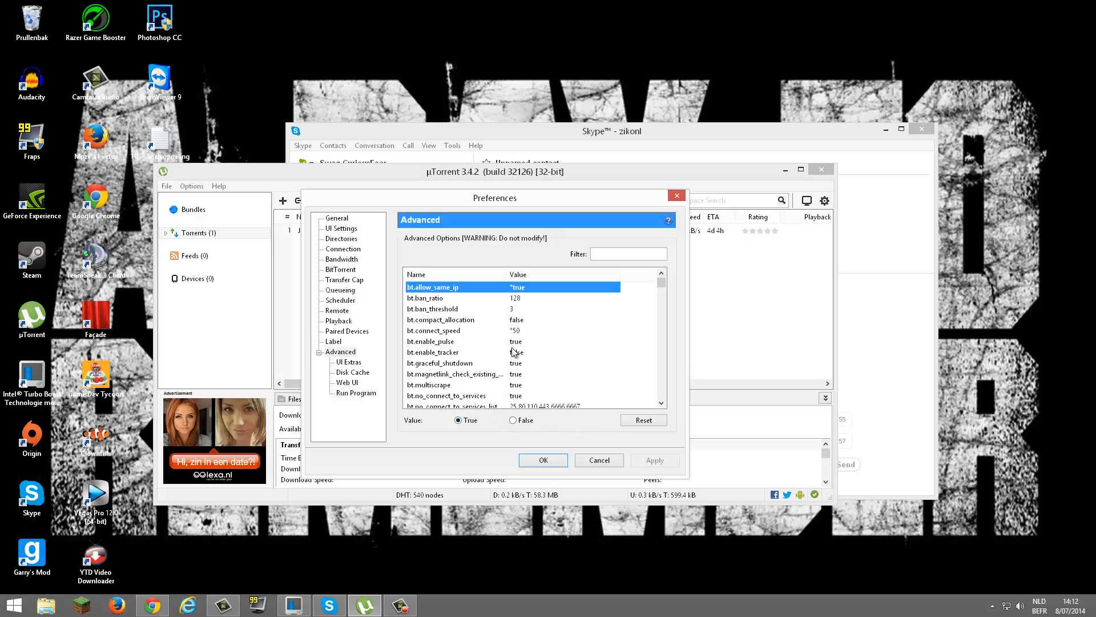
{"action": "left_click", "coordinate": [433, 330]}
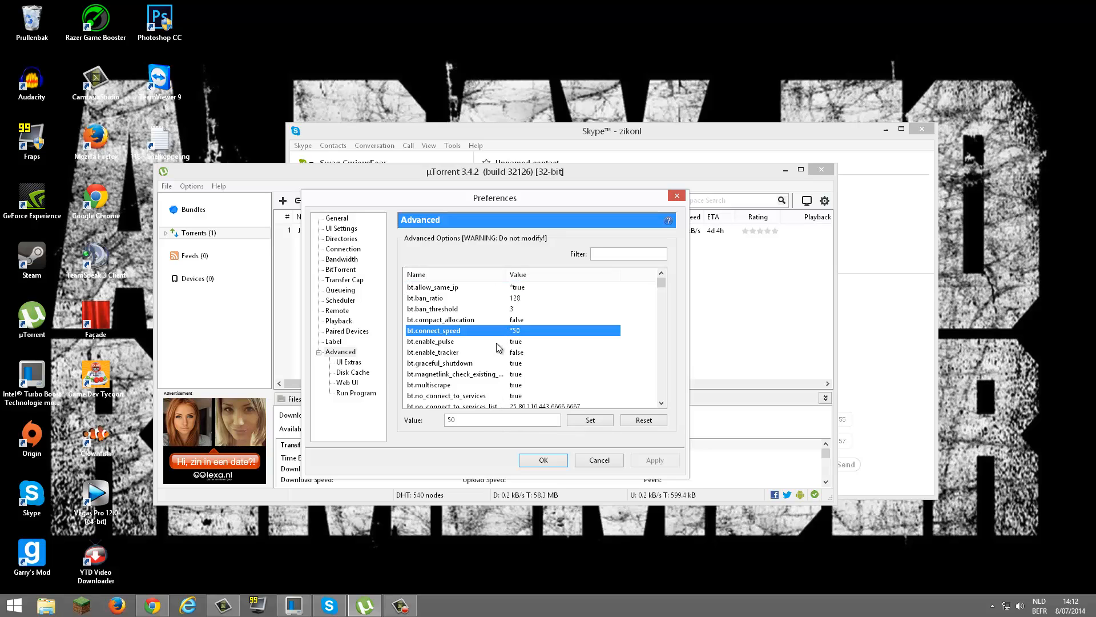
{"action": "scroll", "scroll_direction": "down", "scroll_amount": 3}
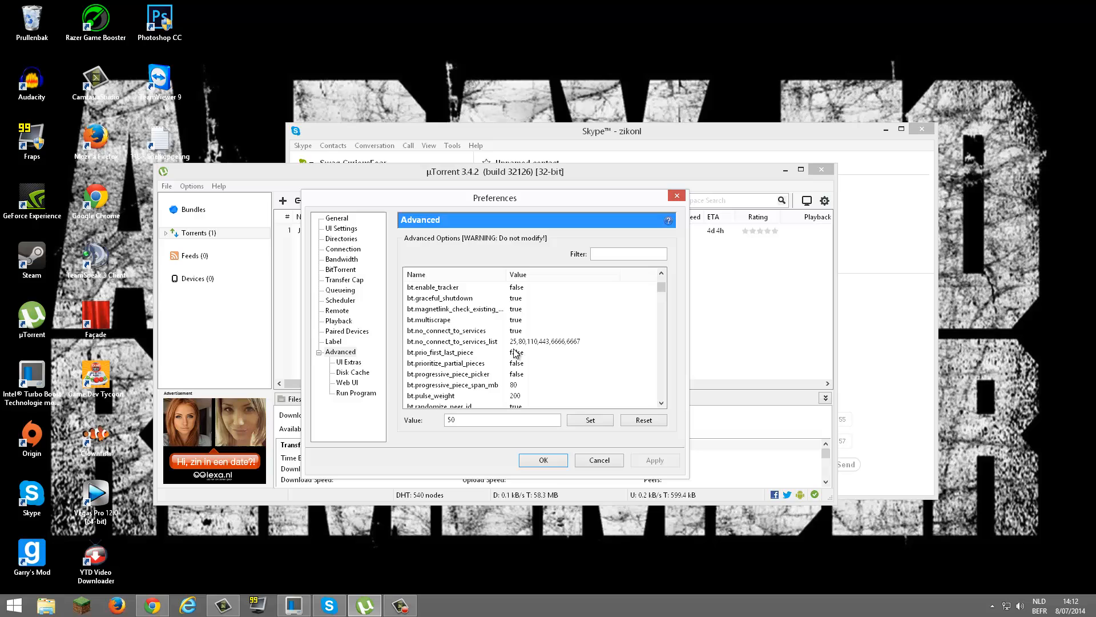
{"action": "scroll", "scroll_direction": "down", "scroll_amount": 3}
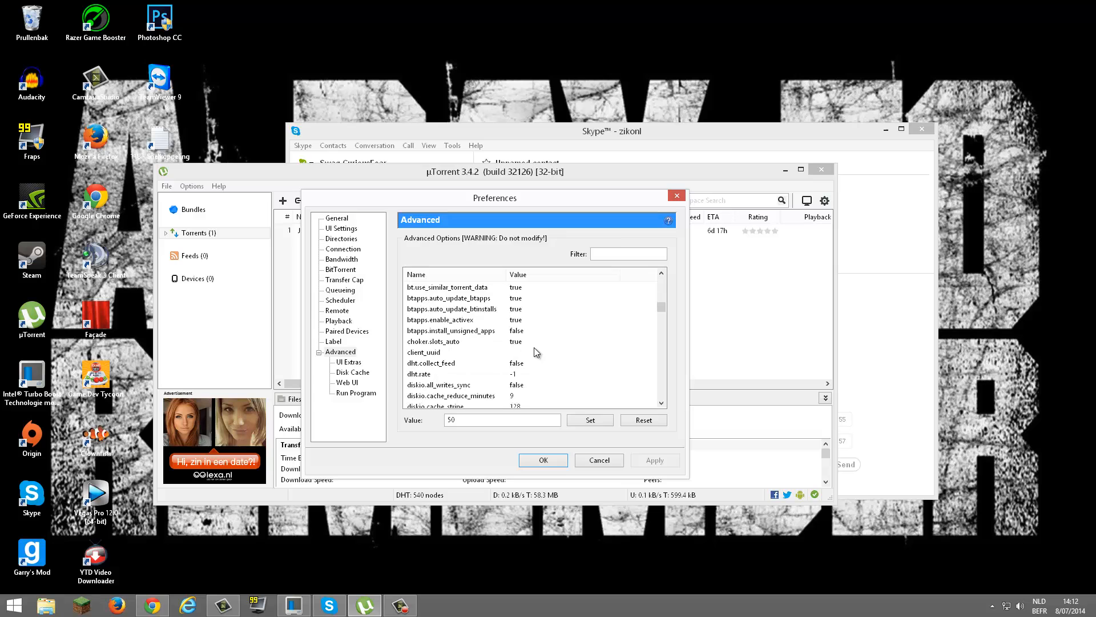
{"action": "scroll", "scroll_direction": "down", "scroll_amount": 3}
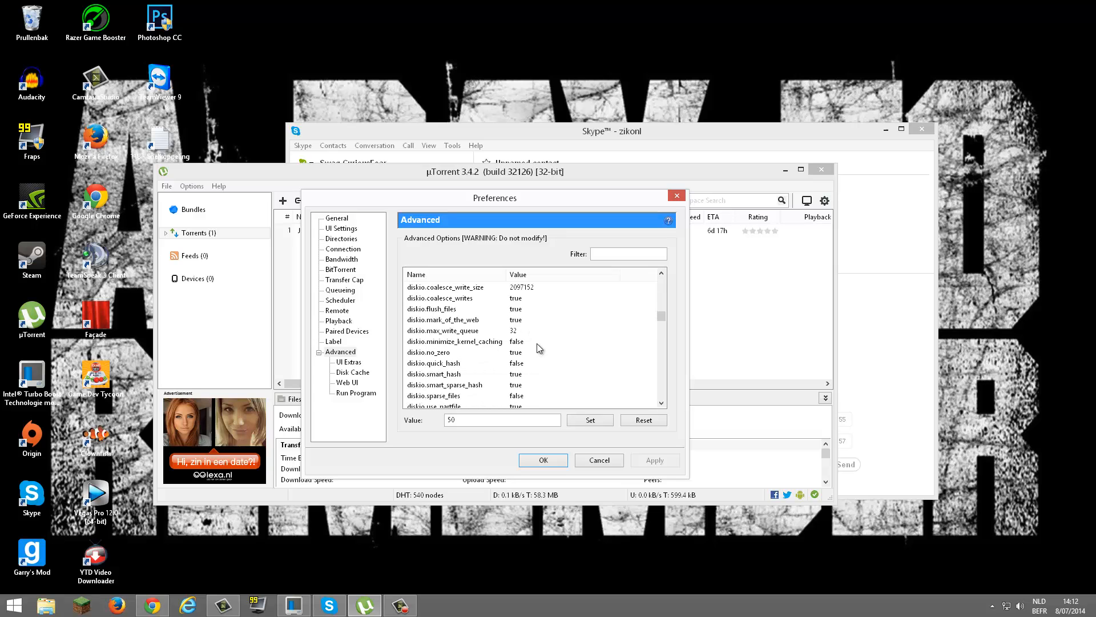
{"action": "scroll", "scroll_direction": "down", "scroll_amount": 3}
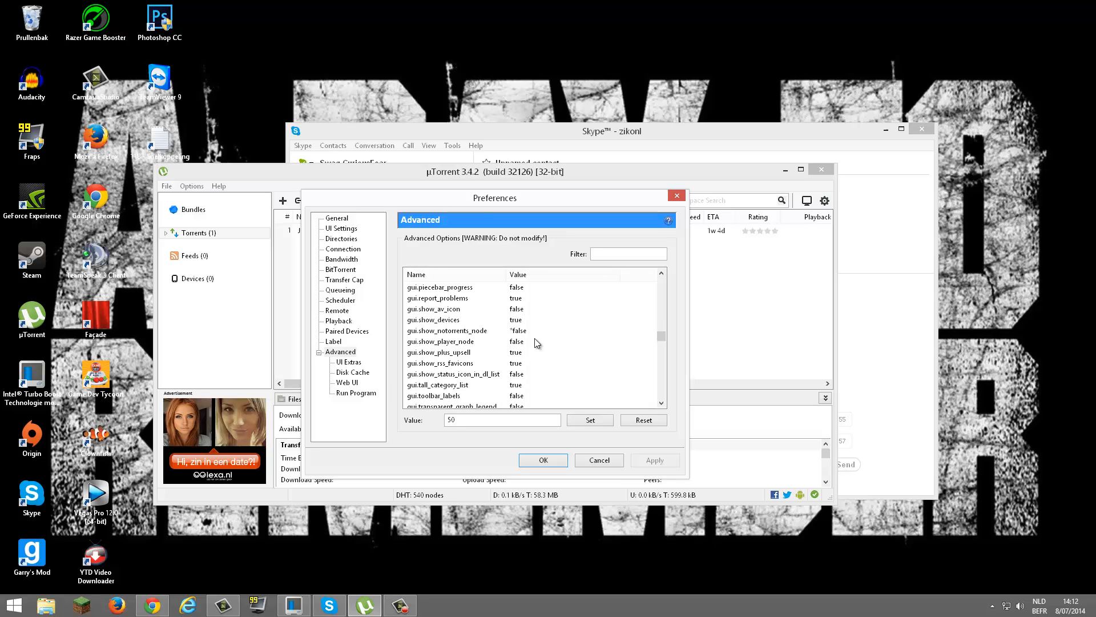
{"action": "left_click", "coordinate": [448, 330]}
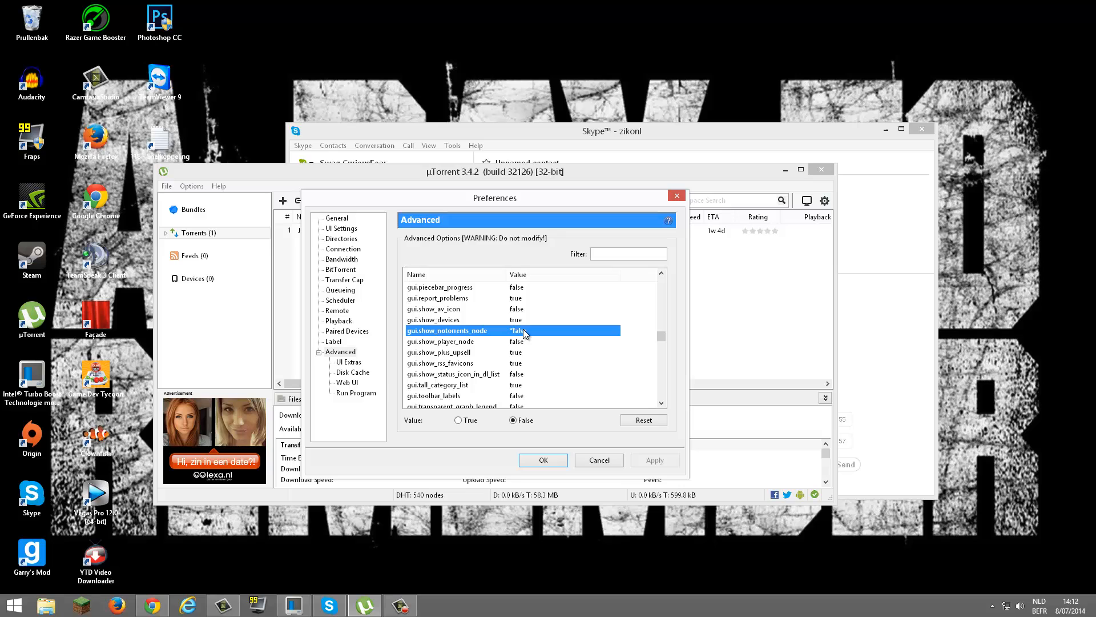
{"action": "scroll", "scroll_direction": "down", "scroll_amount": 3}
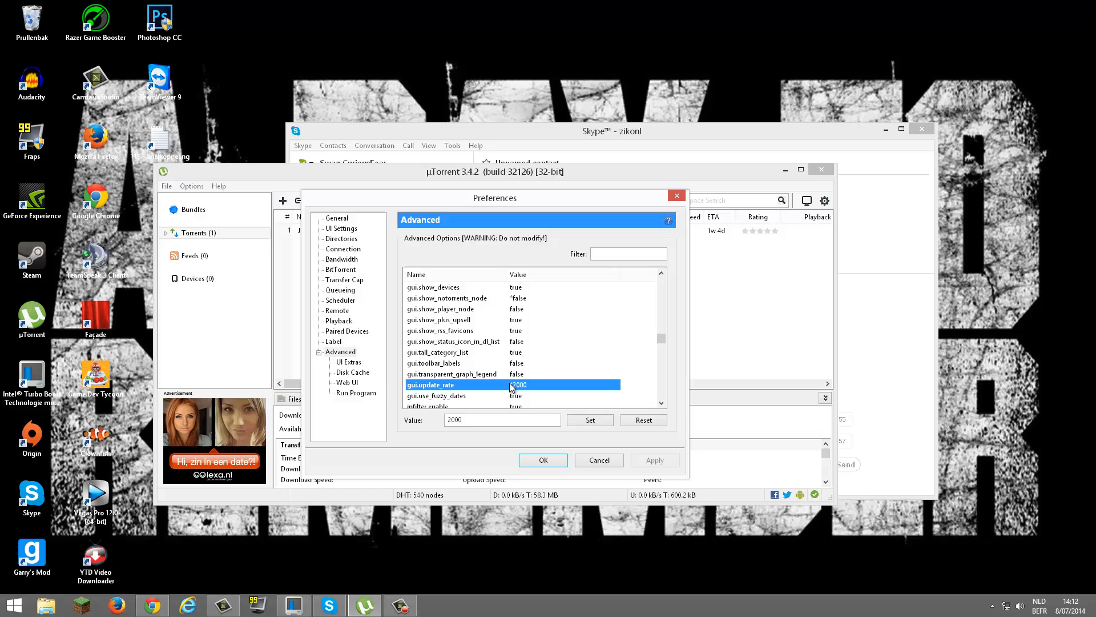
{"action": "scroll", "scroll_direction": "down", "scroll_amount": 3}
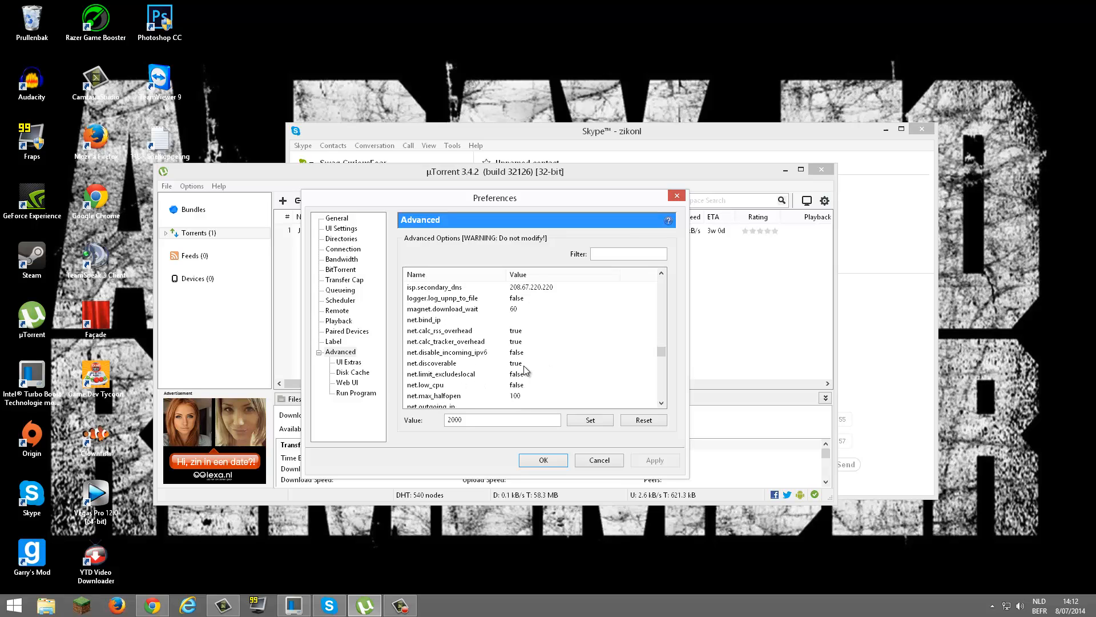
{"action": "scroll", "scroll_direction": "down", "scroll_amount": 3}
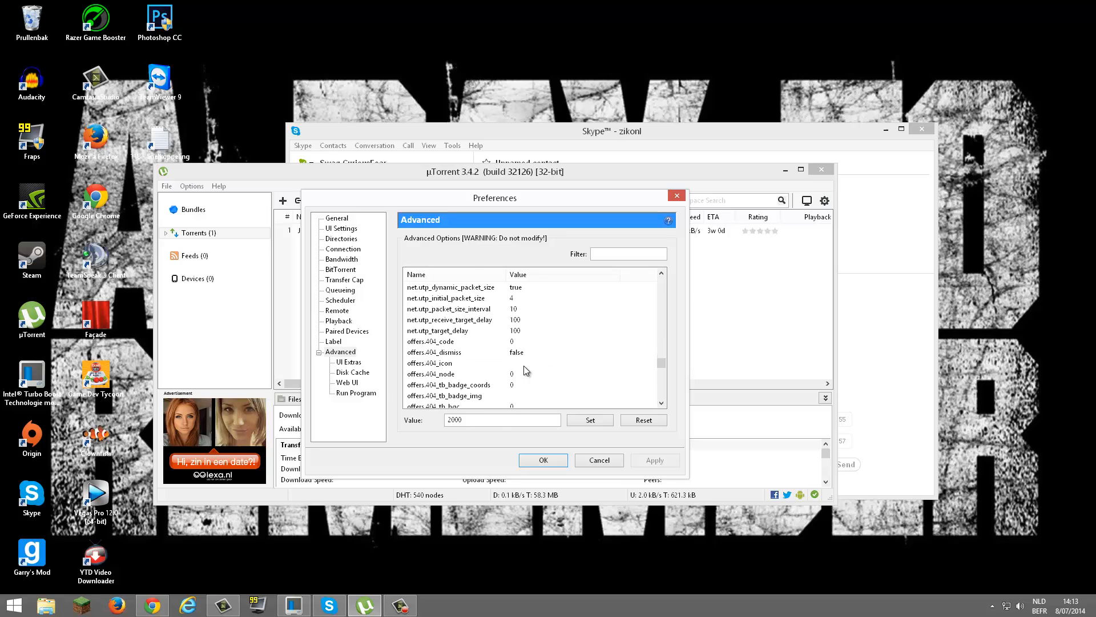
{"action": "scroll", "scroll_direction": "down", "scroll_amount": 3}
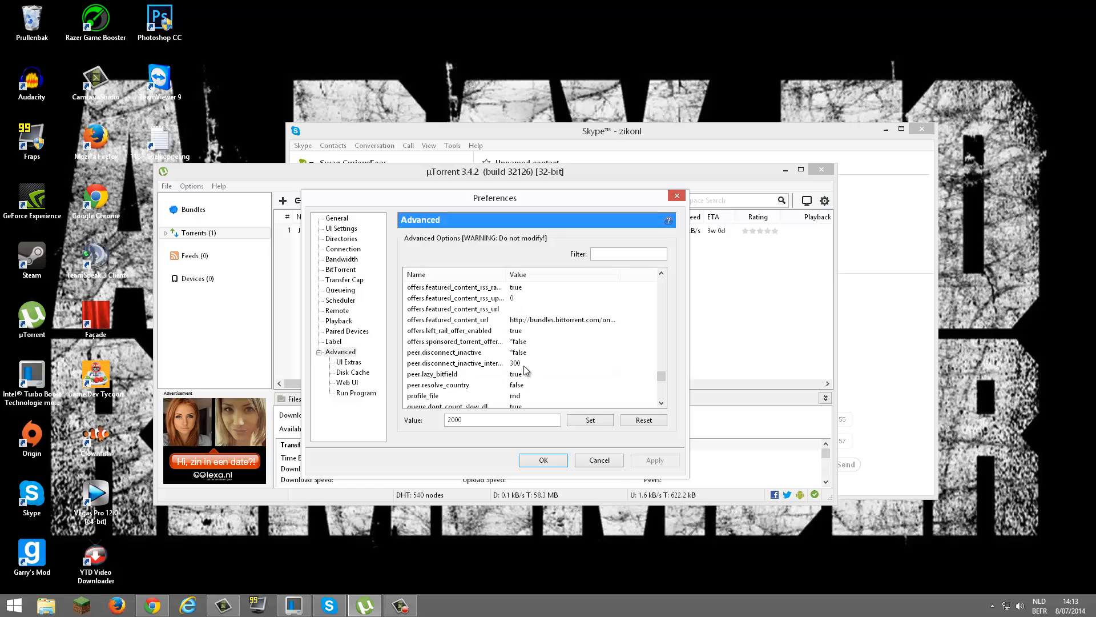
{"action": "left_click", "coordinate": [454, 341]}
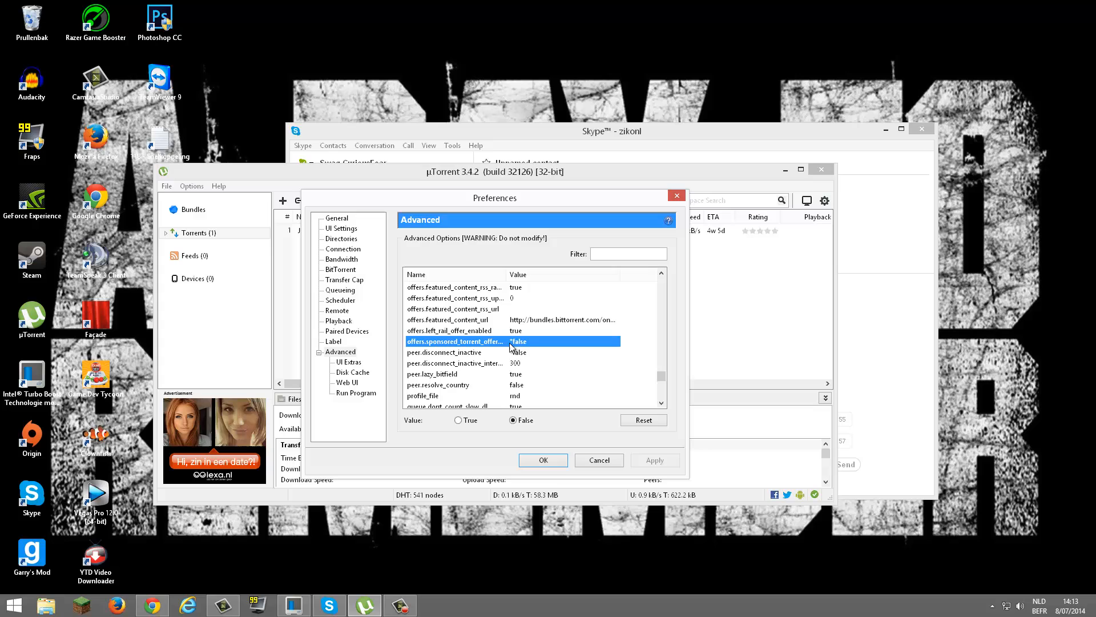
{"action": "left_click", "coordinate": [513, 421]}
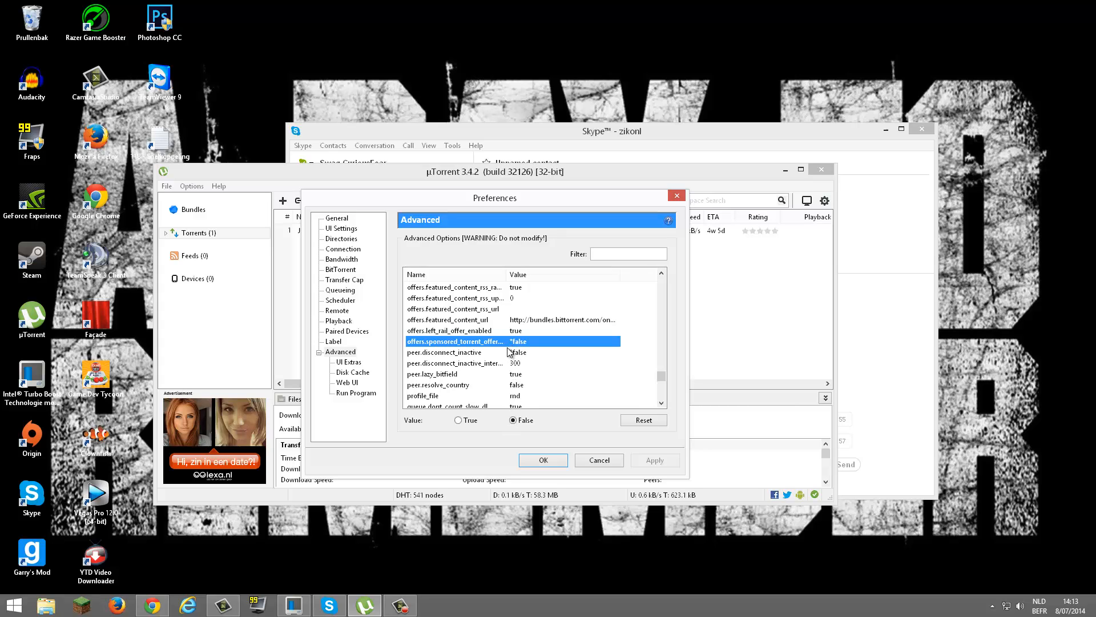
{"action": "left_click", "coordinate": [444, 352]}
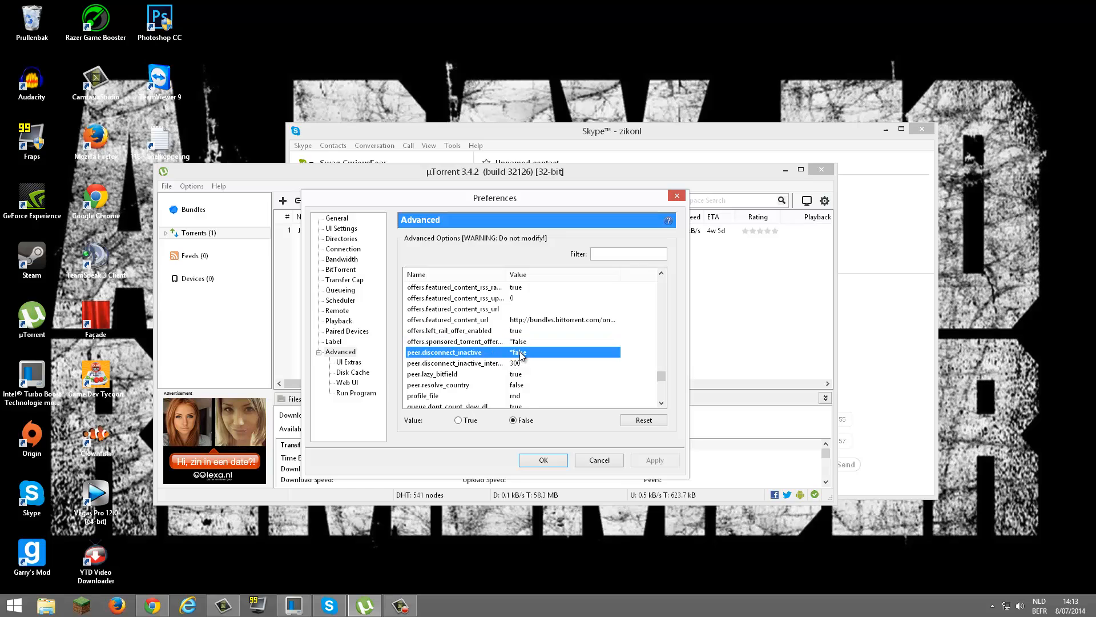
{"action": "scroll", "scroll_direction": "down", "scroll_amount": 3}
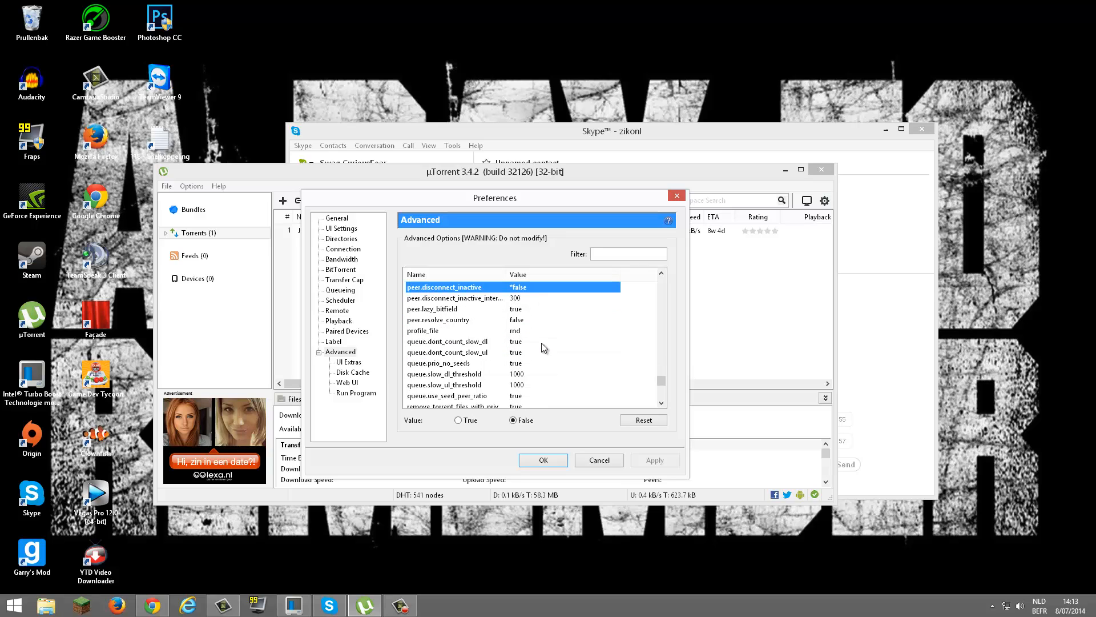
{"action": "scroll", "scroll_direction": "down", "scroll_amount": 3}
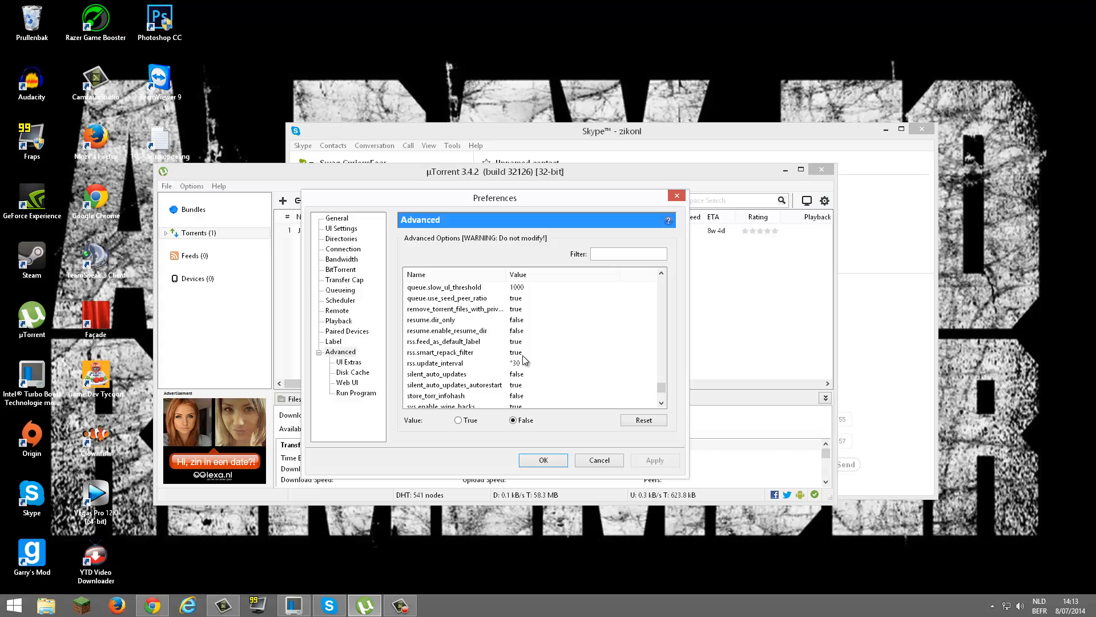
{"action": "left_click", "coordinate": [435, 363]}
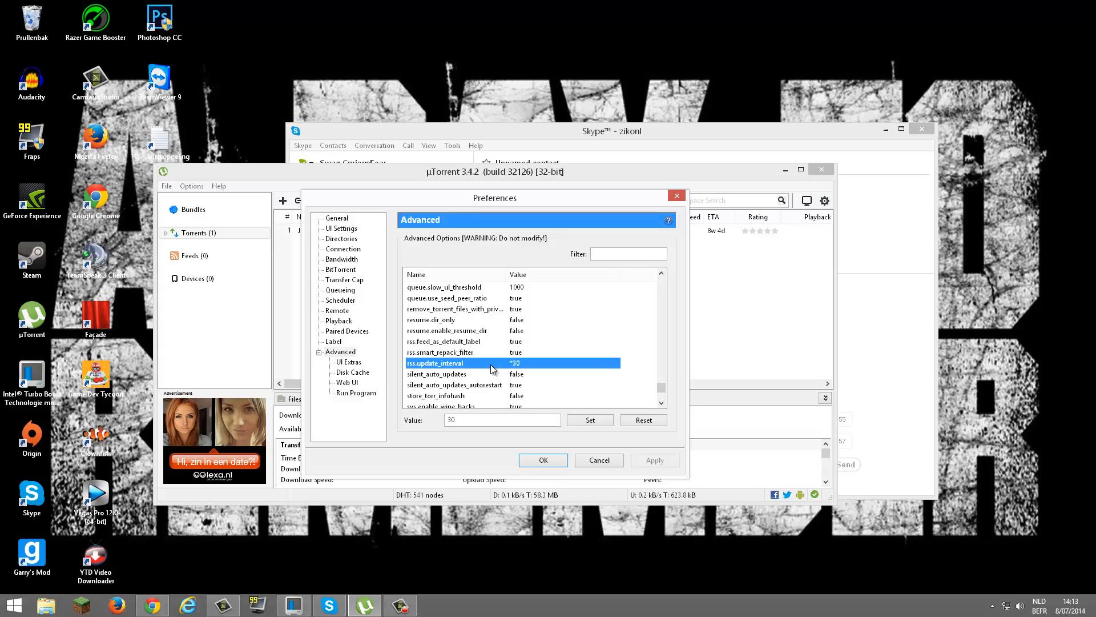
{"action": "scroll", "scroll_direction": "down", "scroll_amount": 3}
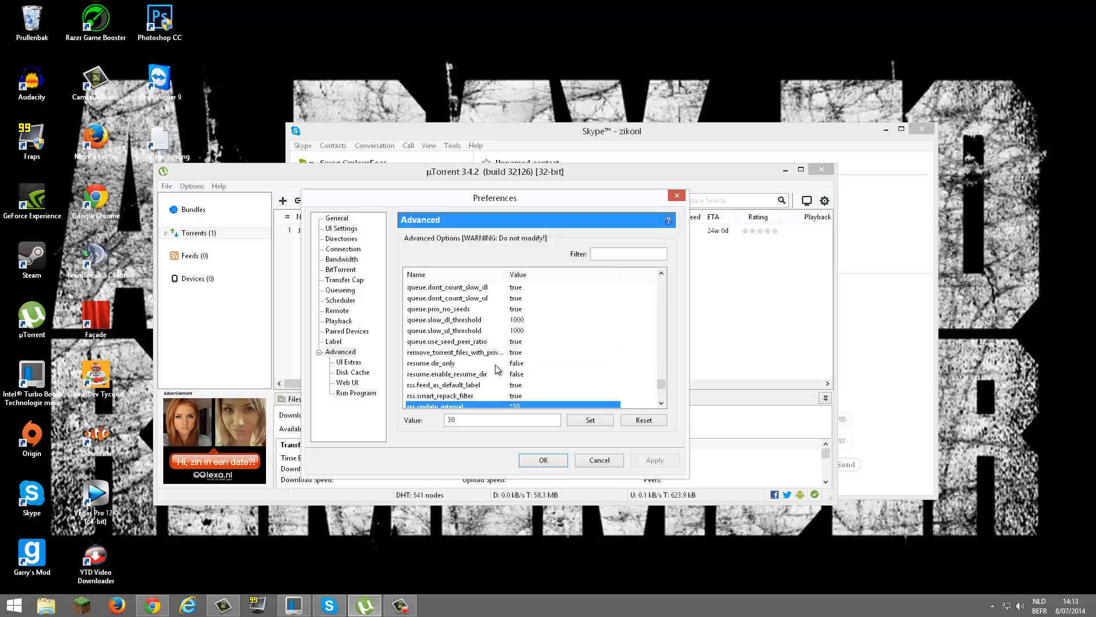
{"action": "scroll", "scroll_direction": "down", "scroll_amount": 3}
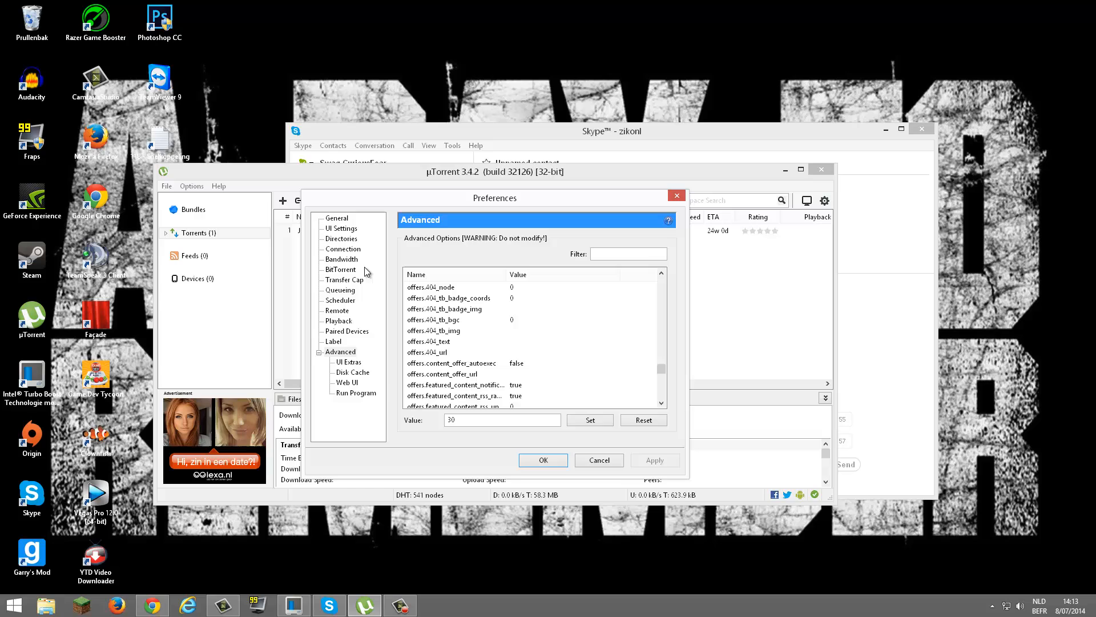
Revisit the General and Advanced pages, then apply the preferences with OK.
{"action": "left_click", "coordinate": [336, 218]}
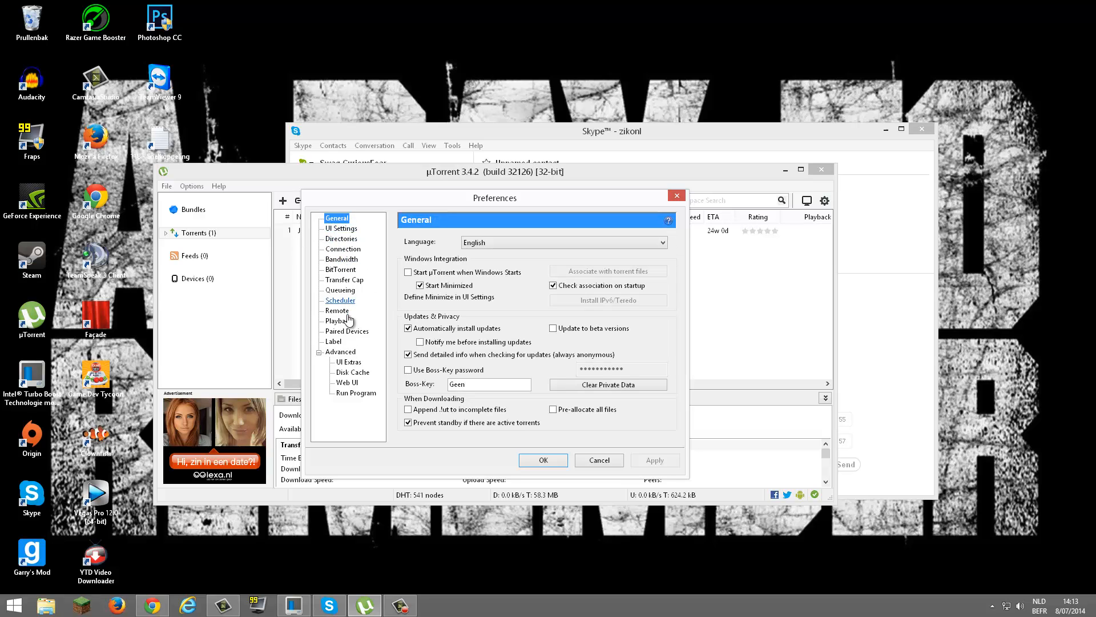
{"action": "left_click", "coordinate": [340, 351]}
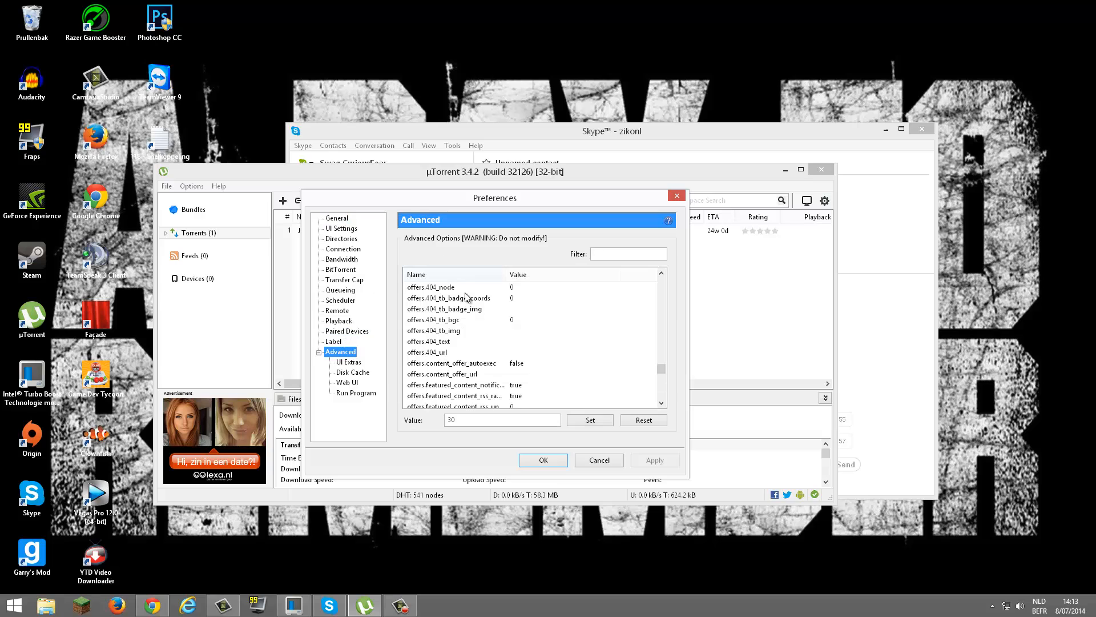
{"action": "scroll", "scroll_direction": "down", "scroll_amount": 3}
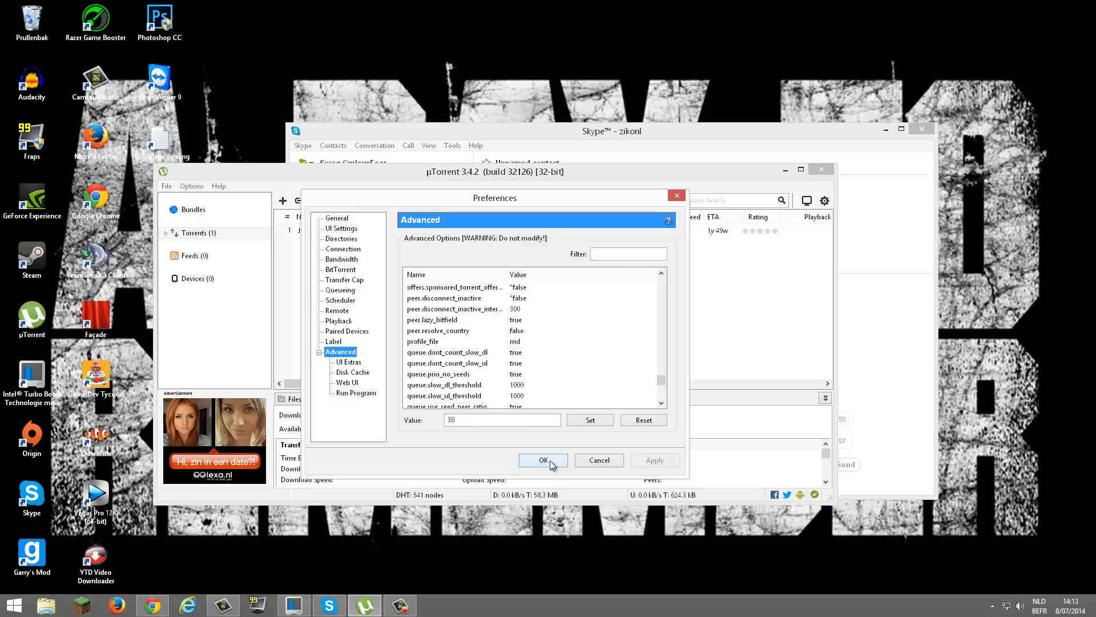
{"action": "left_click", "coordinate": [543, 460]}
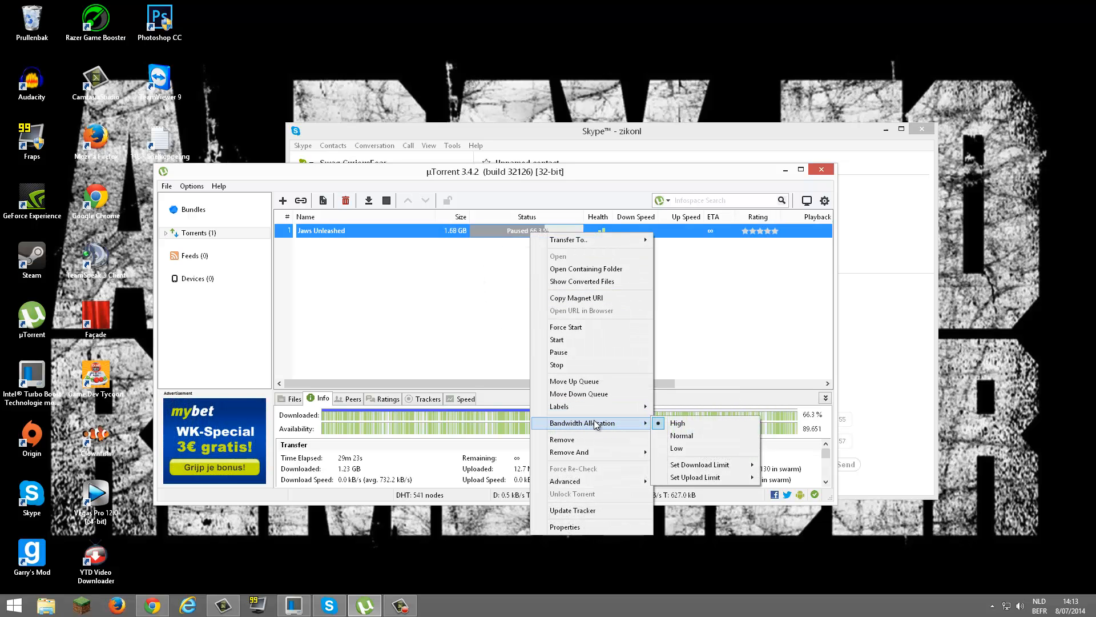
{"action": "mouse_move", "coordinate": [677, 423]}
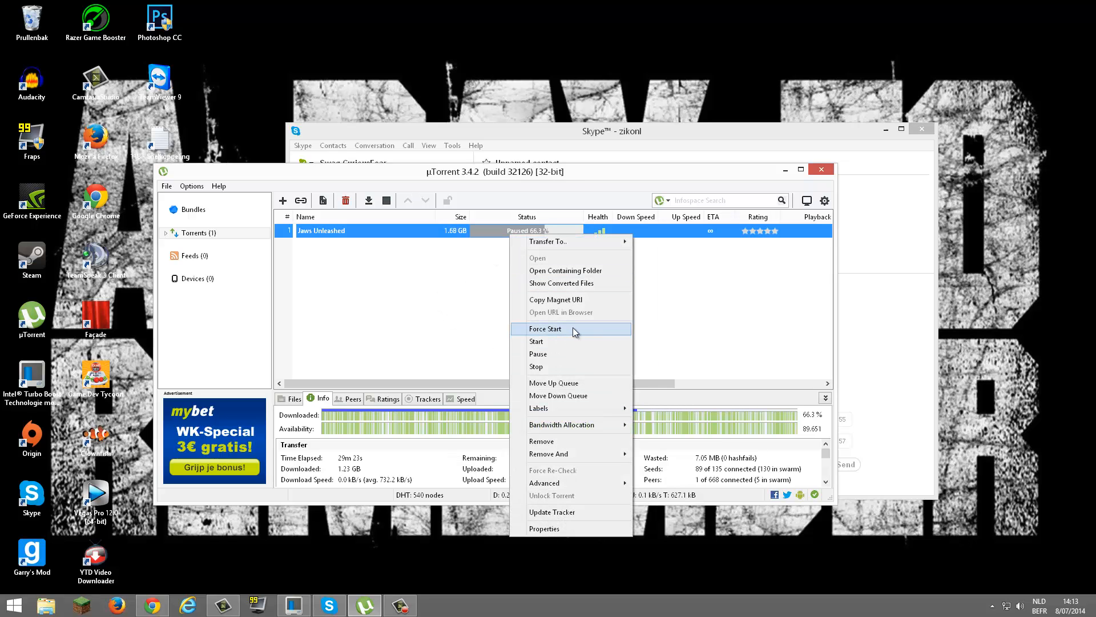
Force-start Jaws Unleashed with High bandwidth allocation, reaching about 1.5 MB/s.
{"action": "left_click", "coordinate": [544, 329]}
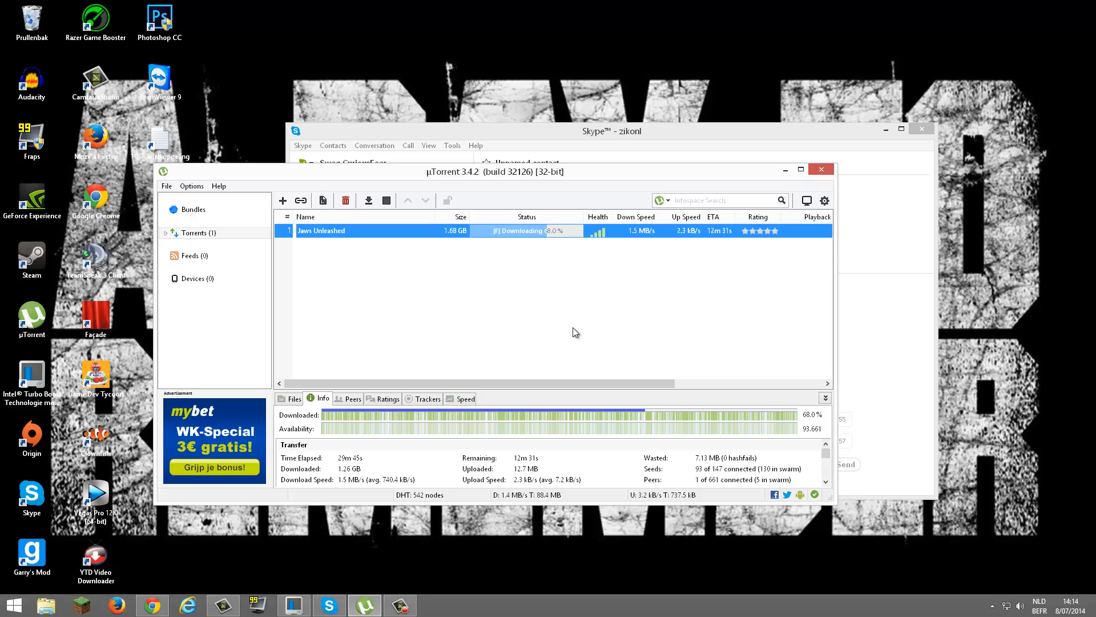
{"action": "mouse_move", "coordinate": [584, 300]}
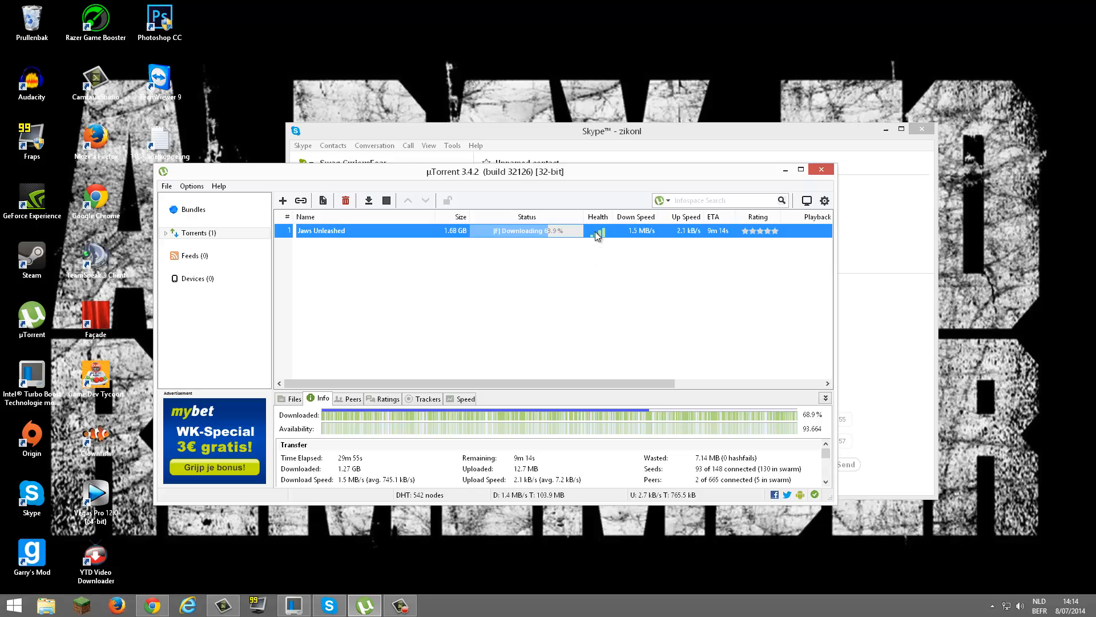
{"action": "mouse_move", "coordinate": [601, 237]}
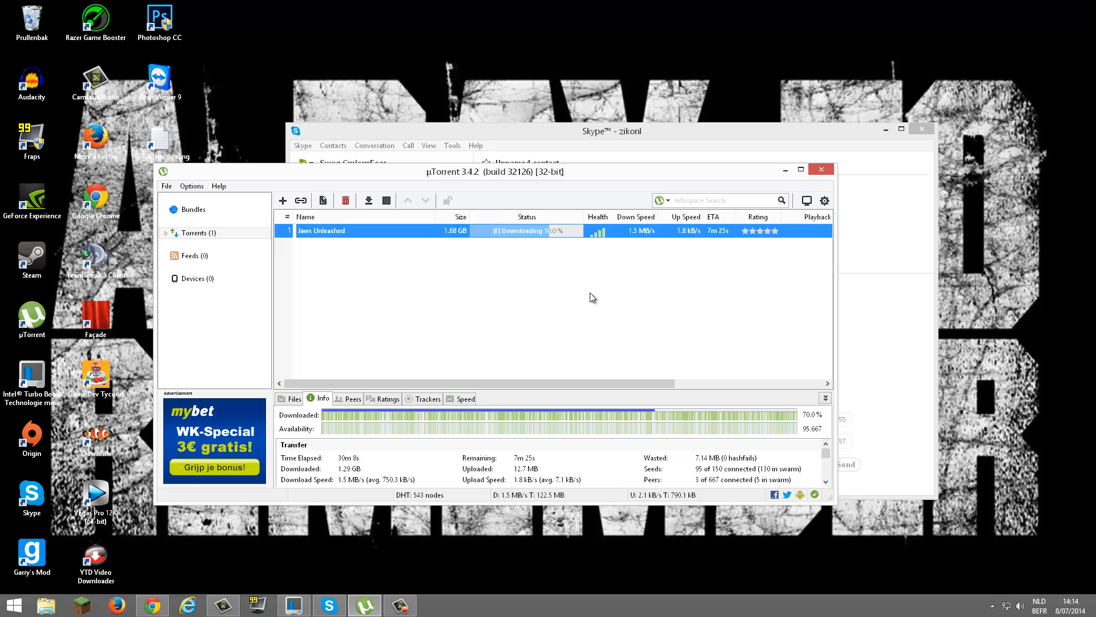
{"action": "mouse_move", "coordinate": [559, 306]}
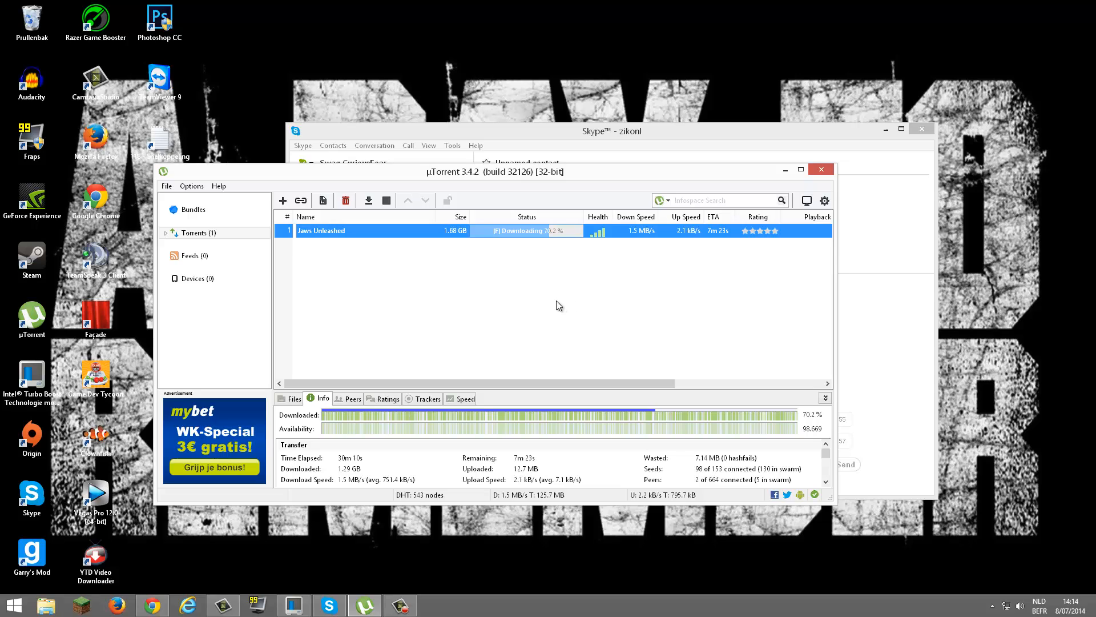